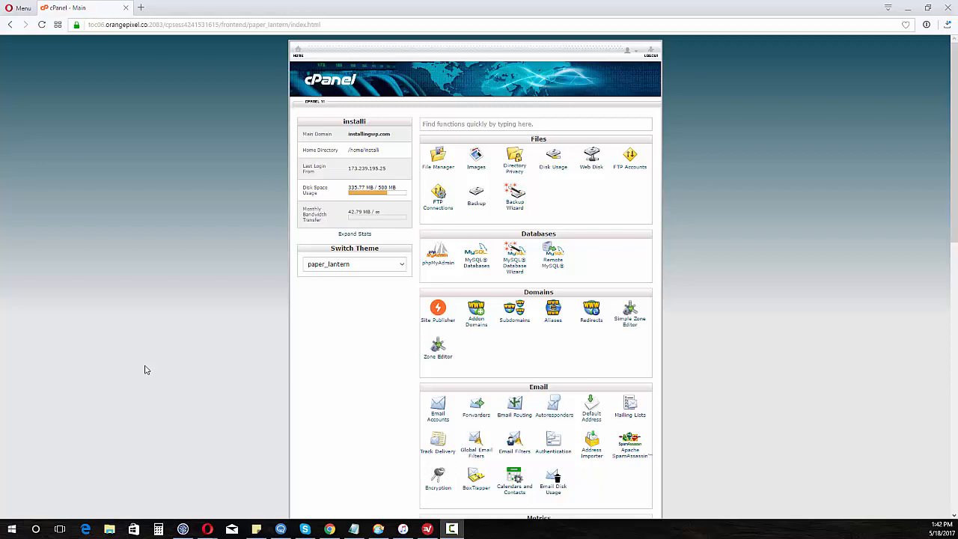
# Scroll to Softaculous Apps Installer and open the WordPress installer.
pyautogui.scroll(-3)
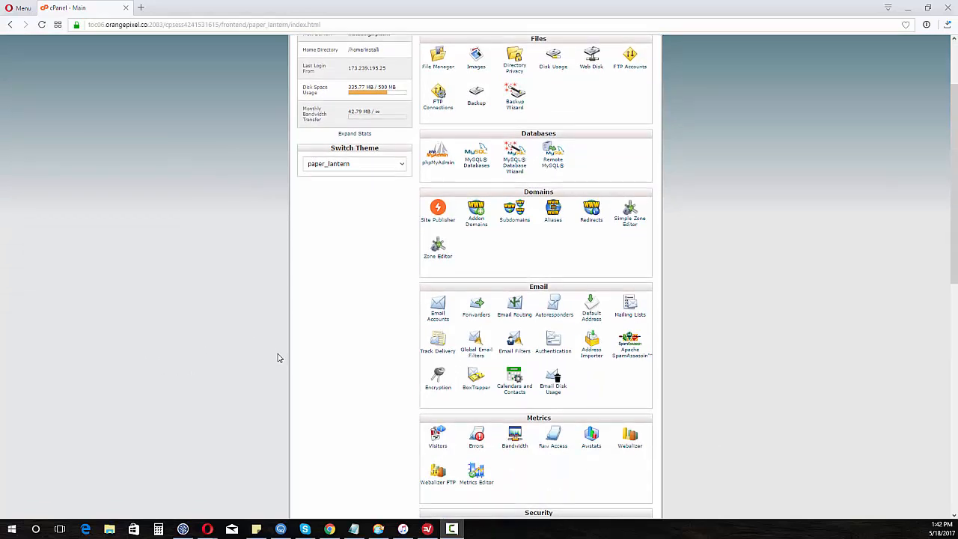
pyautogui.scroll(-3)
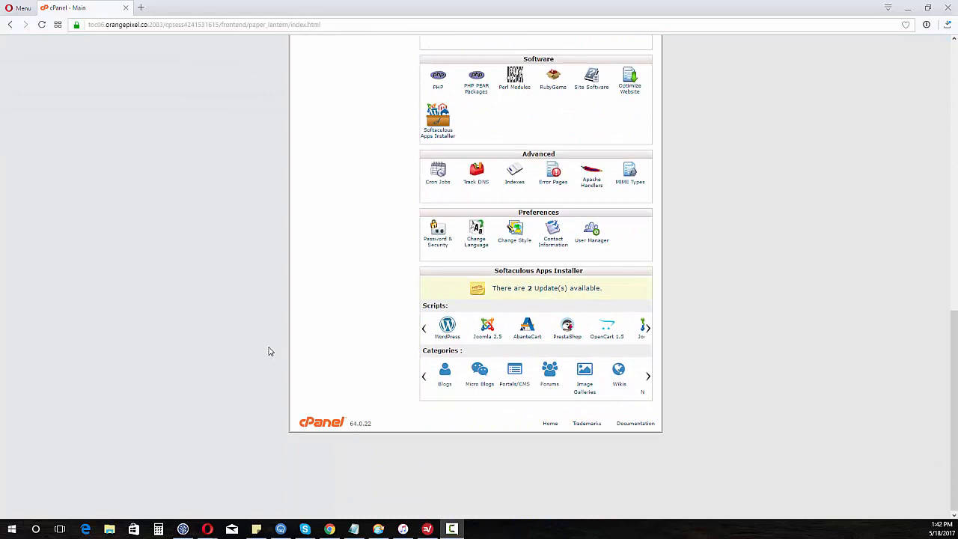
pyautogui.moveTo(447, 324)
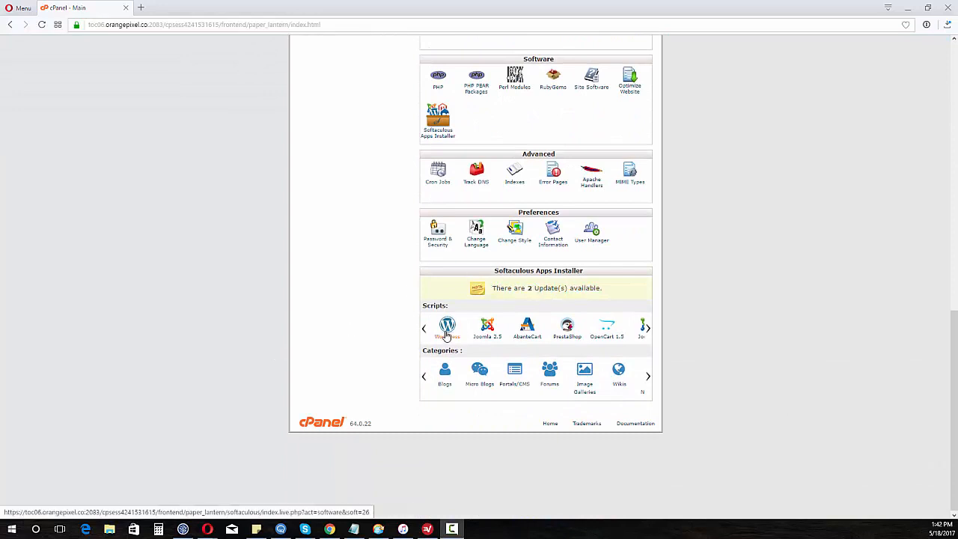
pyautogui.click(446, 324)
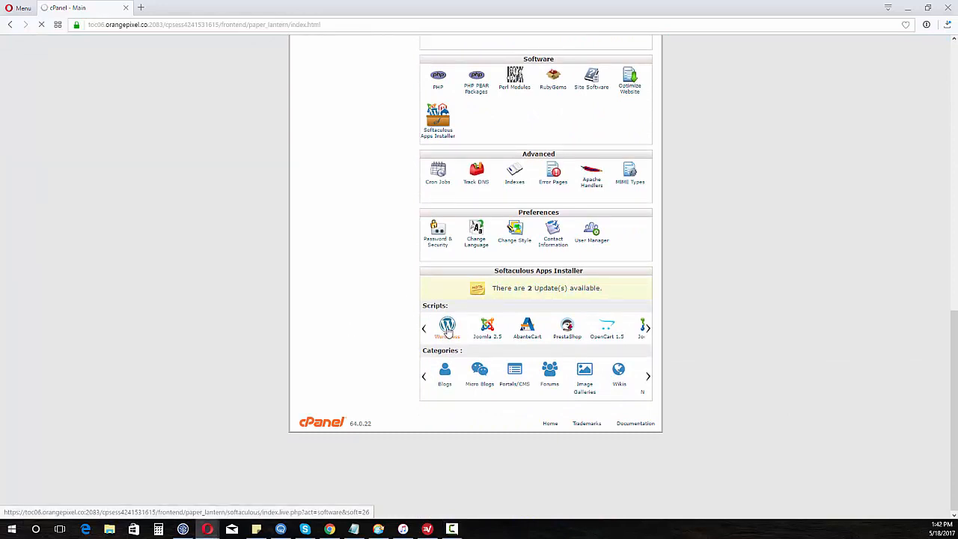
pyautogui.click(446, 324)
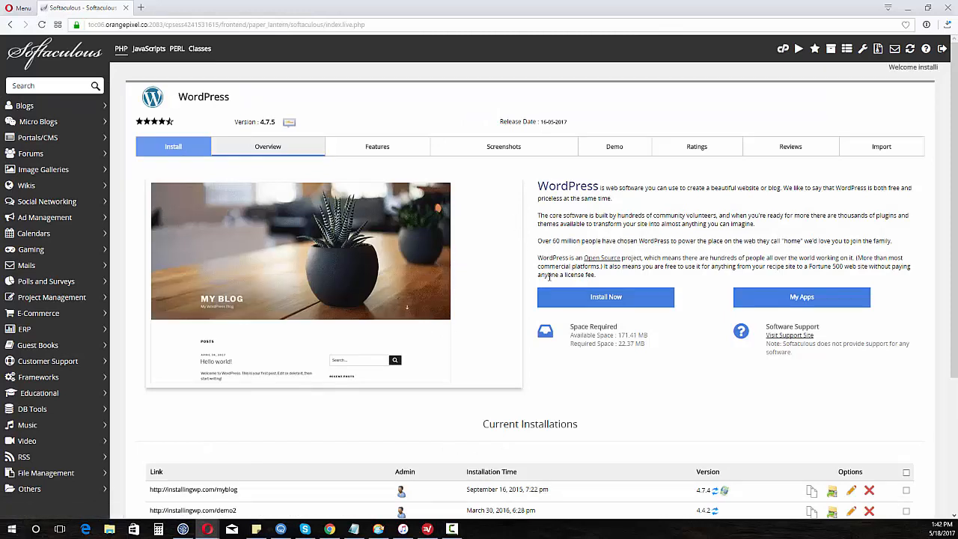
# Open the Install form, choose askthemcts.com as the domain, and clear the install directory.
pyautogui.click(605, 297)
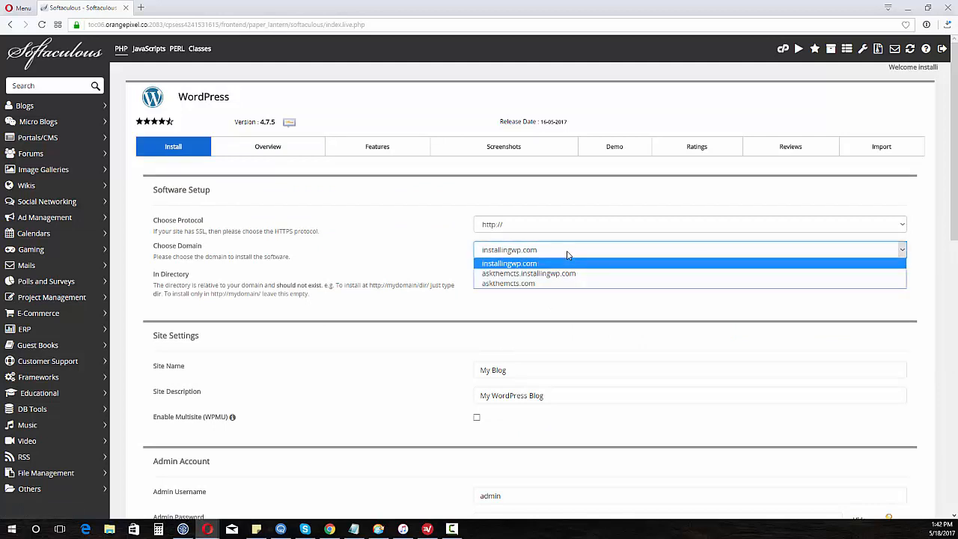
pyautogui.moveTo(509, 283)
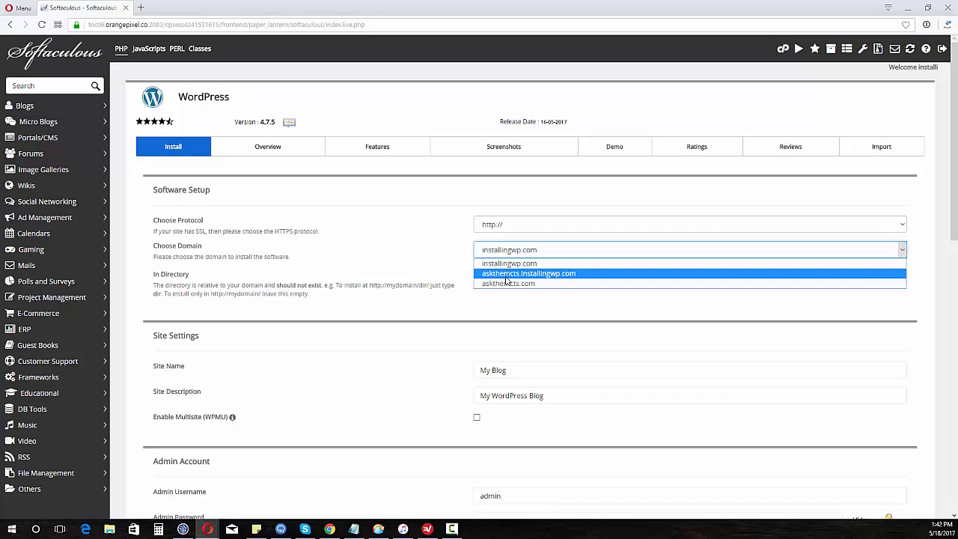
pyautogui.moveTo(509, 283)
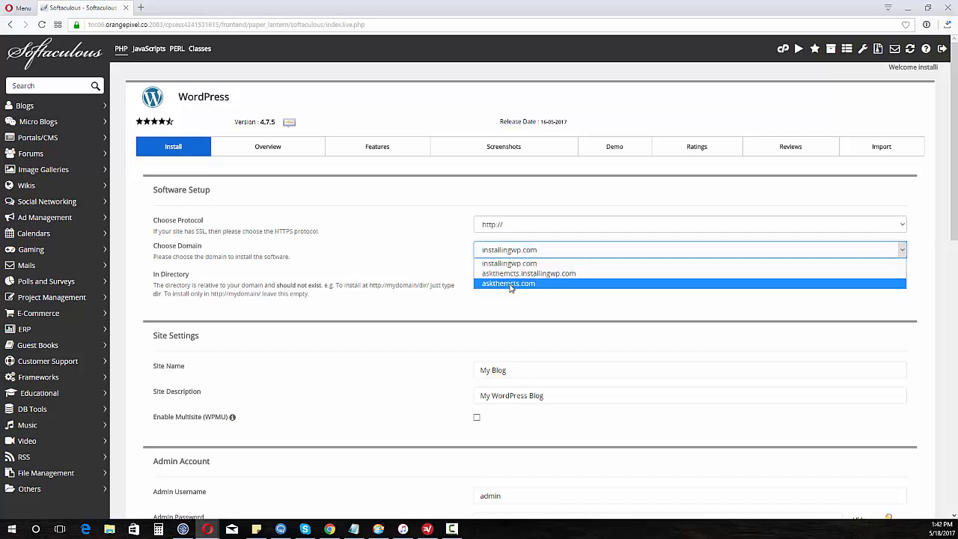
pyautogui.click(508, 283)
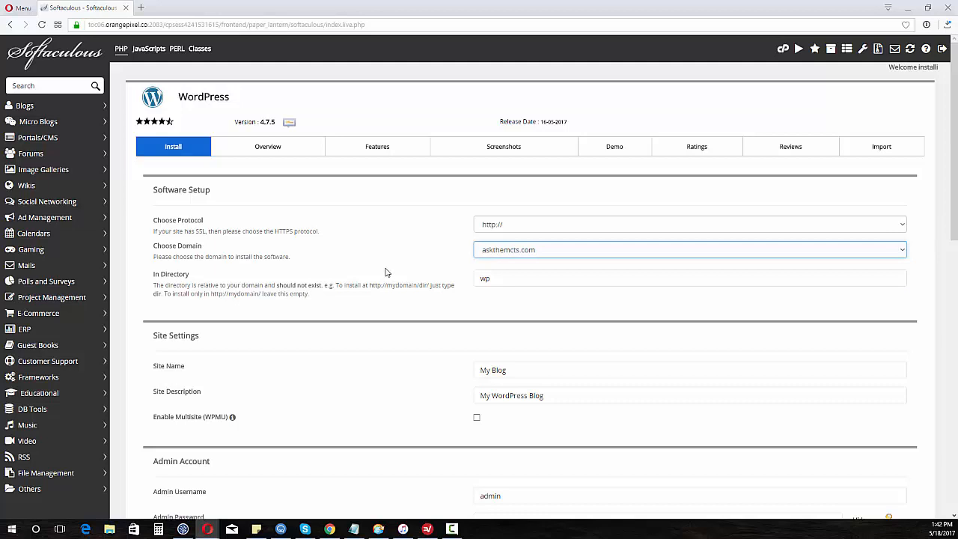
pyautogui.click(688, 278)
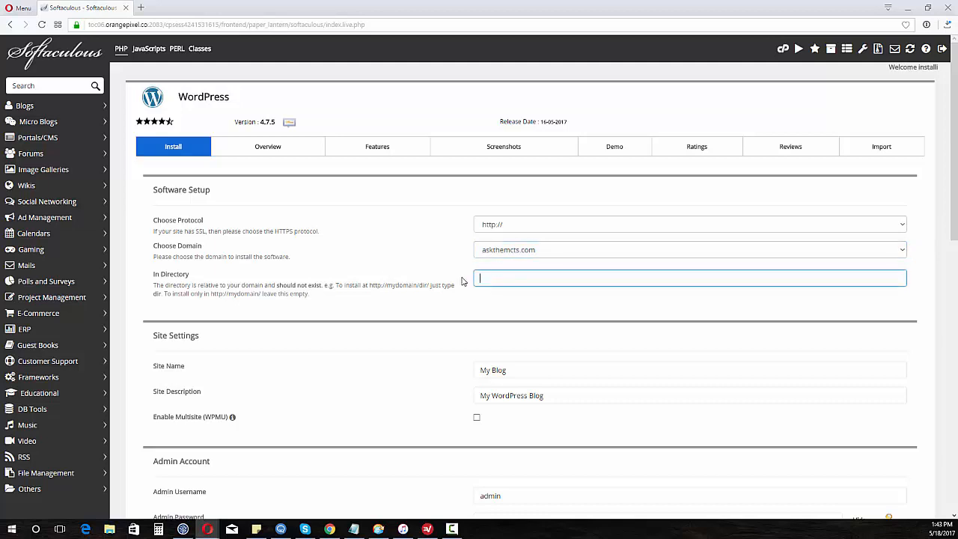
# Replace the default site name My Blog with 'Ask The MCTS'.
pyautogui.click(689, 370)
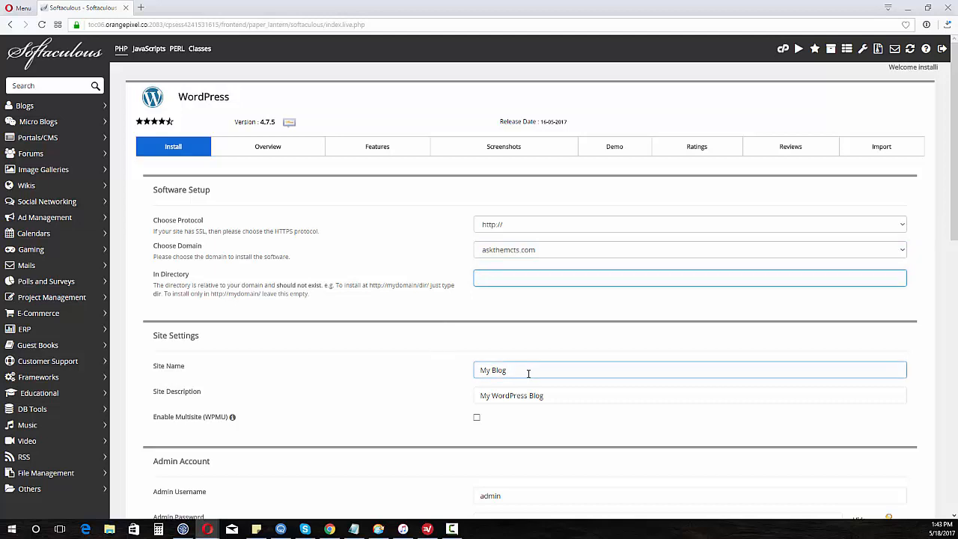
pyautogui.doubleClick(492, 370)
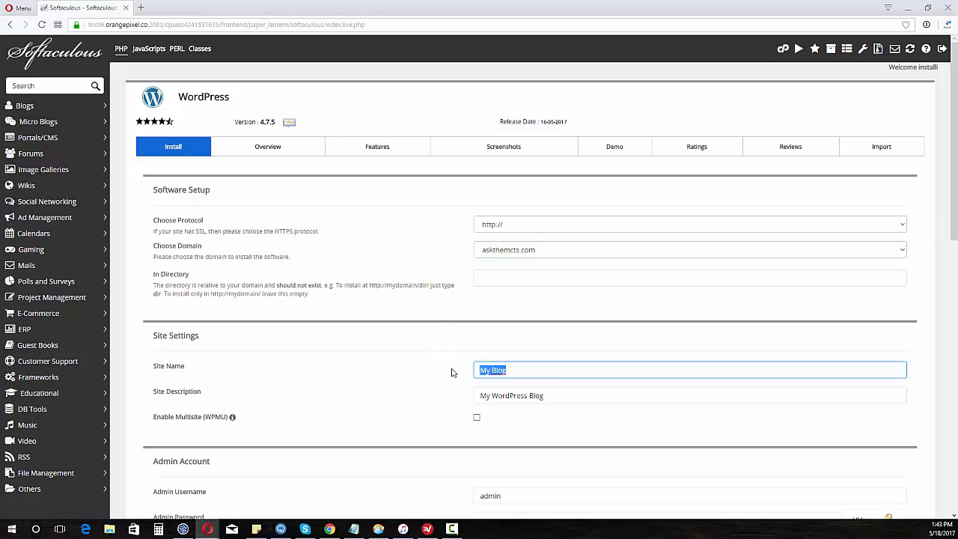
pyautogui.write('Ask T')
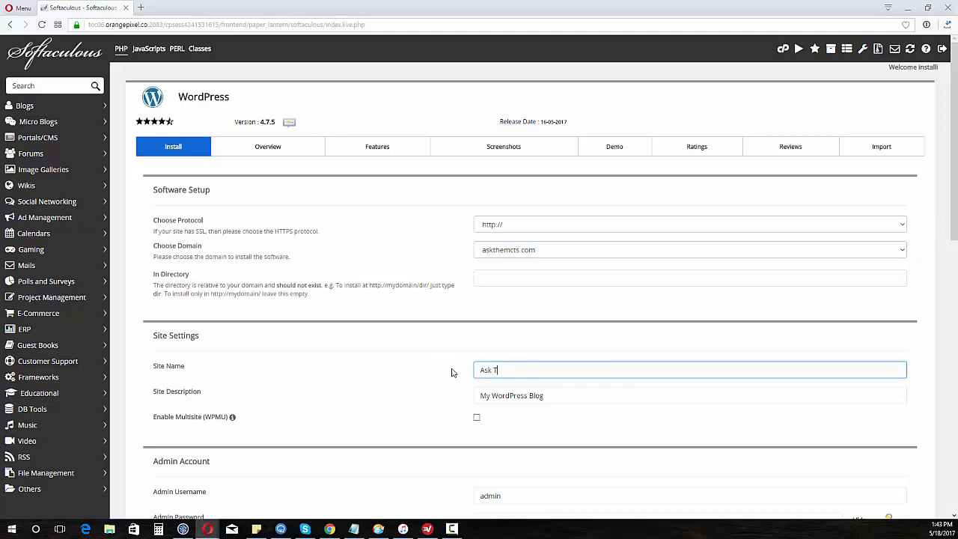
pyautogui.write('he mC')
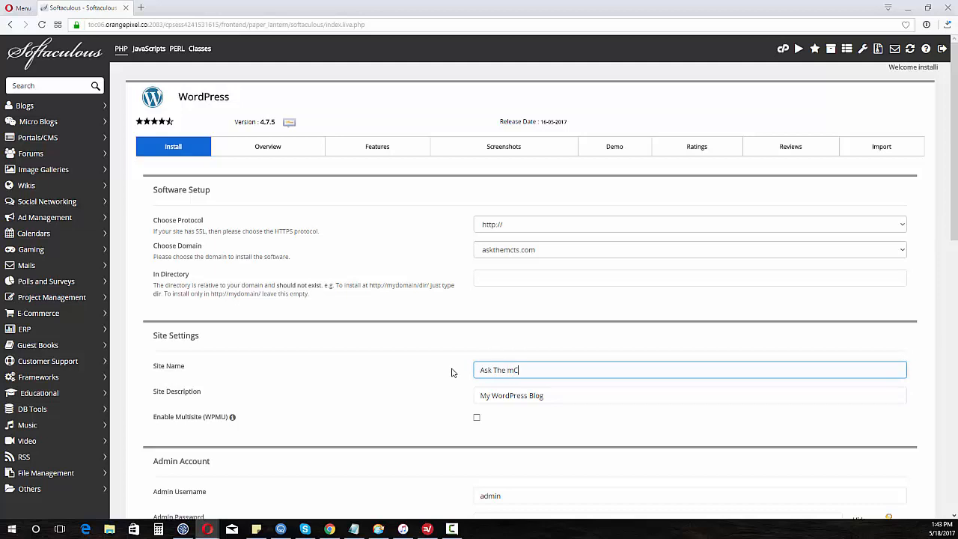
pyautogui.write('T')
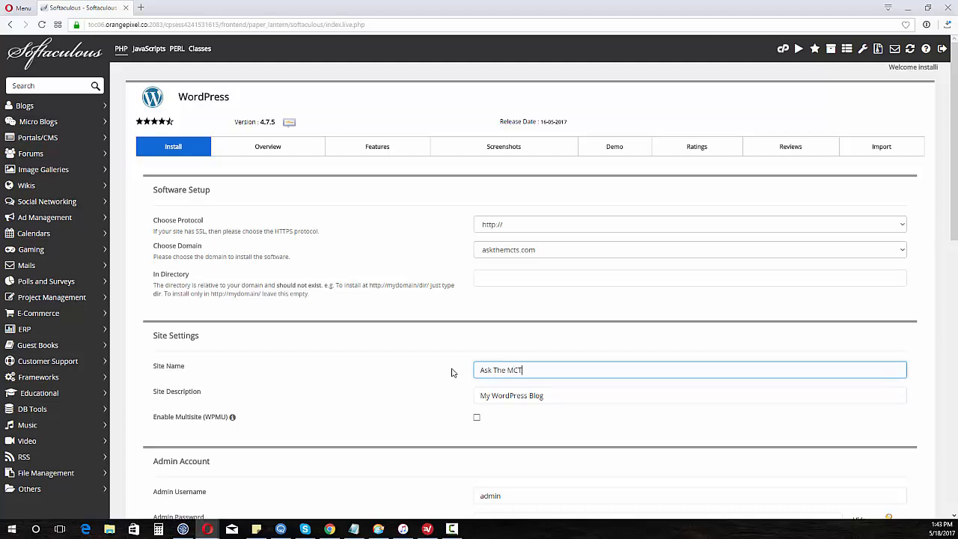
# Enter the site description 'Ask Your Microsoft Certified Trainers Your Questions' and fix the misspelling.
pyautogui.click(570, 395)
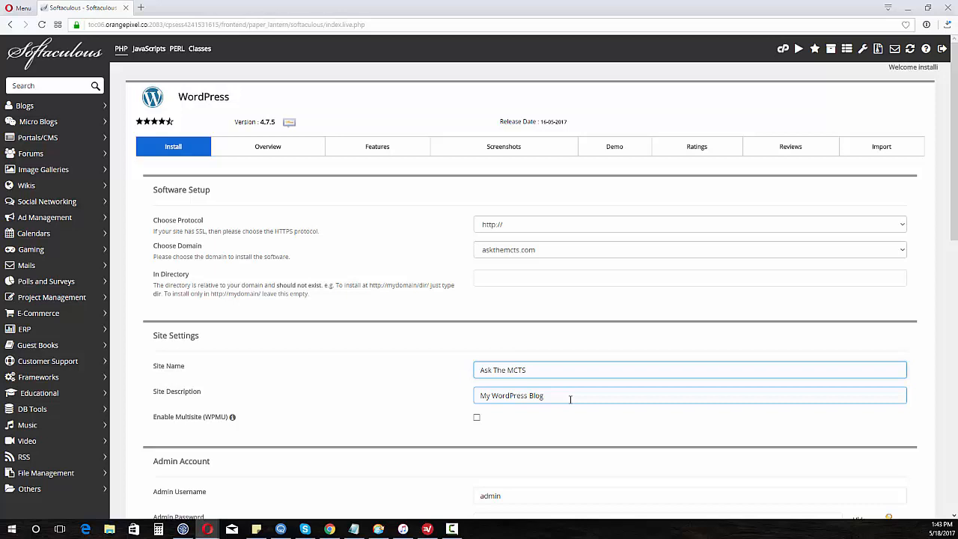
pyautogui.write('Ask Your')
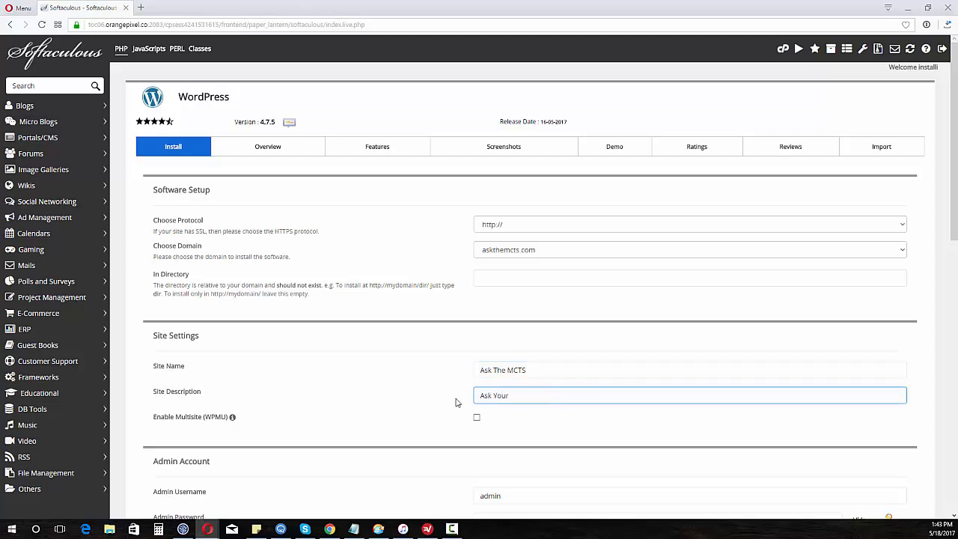
pyautogui.write('mi')
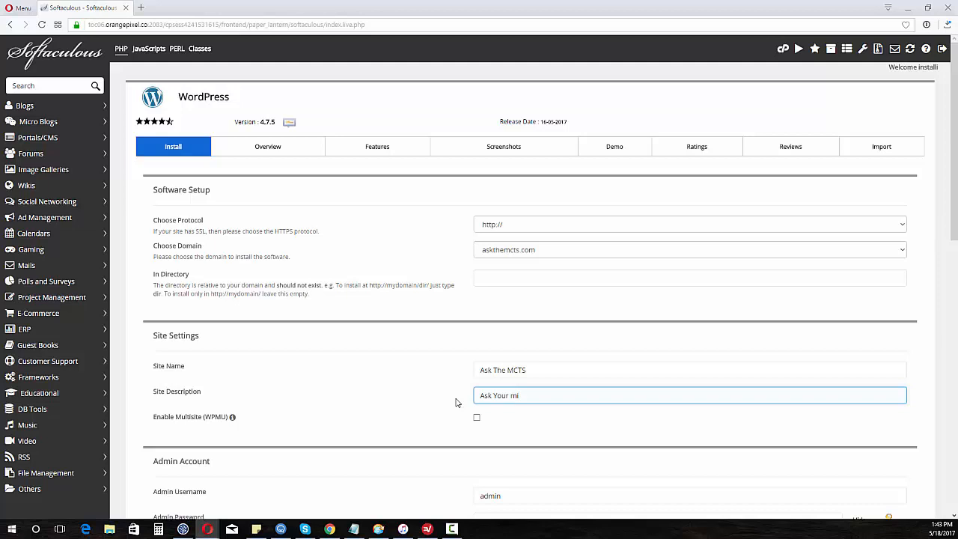
pyautogui.write('crosoft')
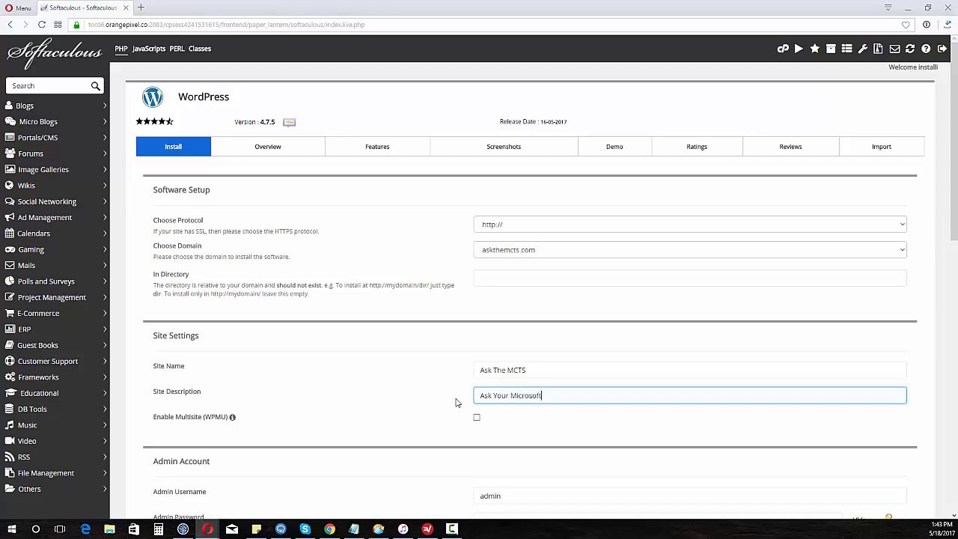
pyautogui.write('Certifie')
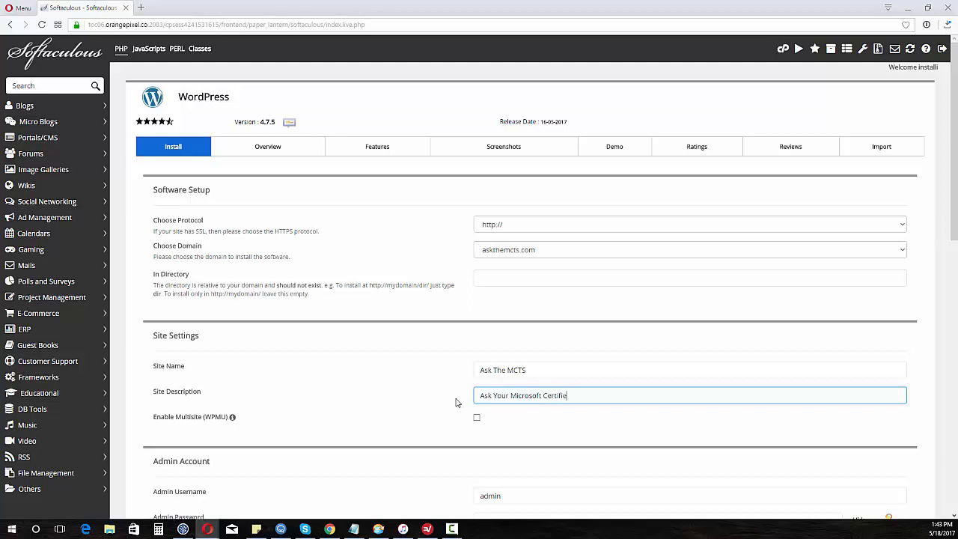
pyautogui.write('d Trainin')
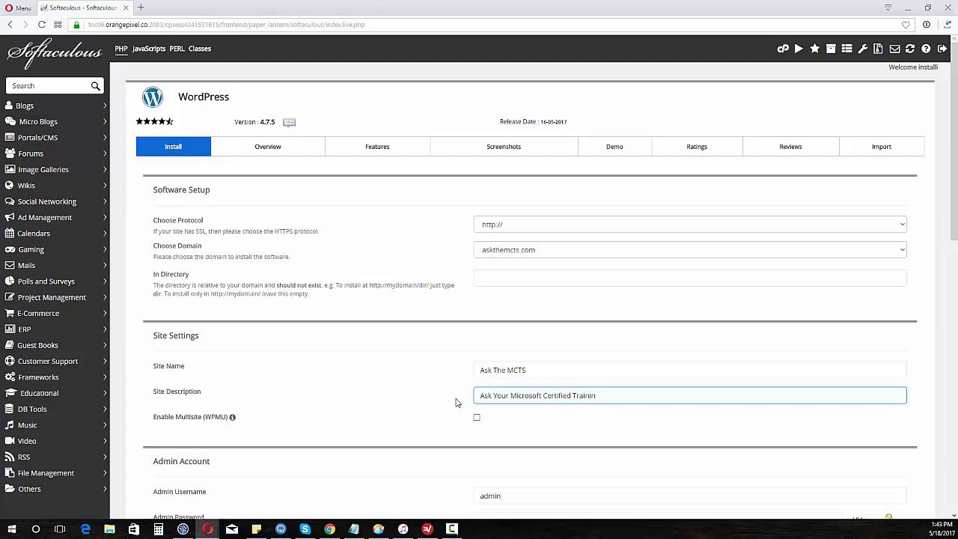
pyautogui.write('ers Your Q')
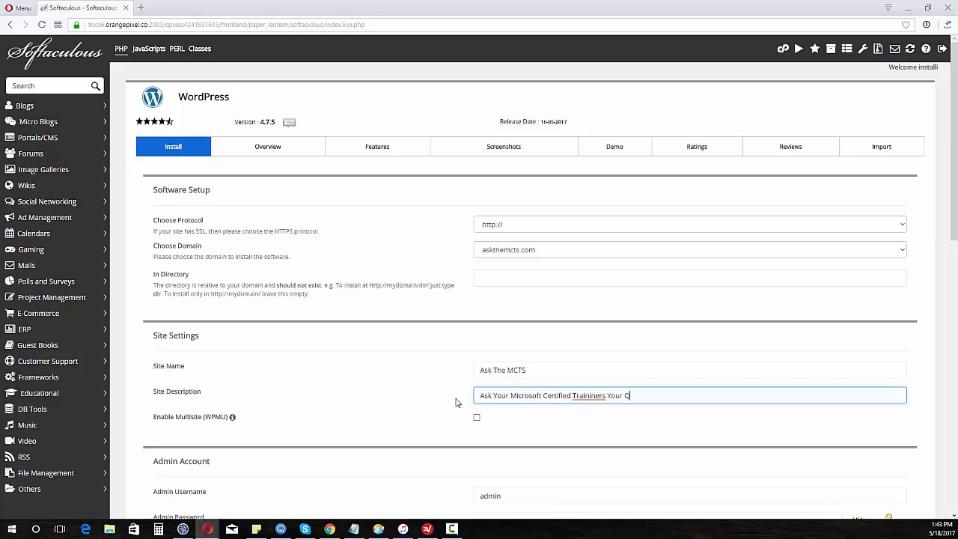
pyautogui.write('uestrions')
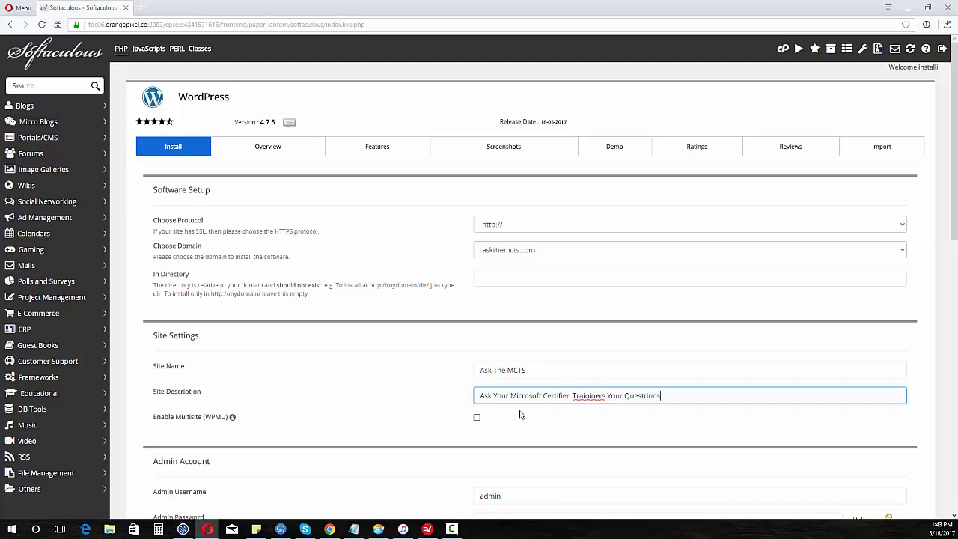
pyautogui.rightClick(588, 395)
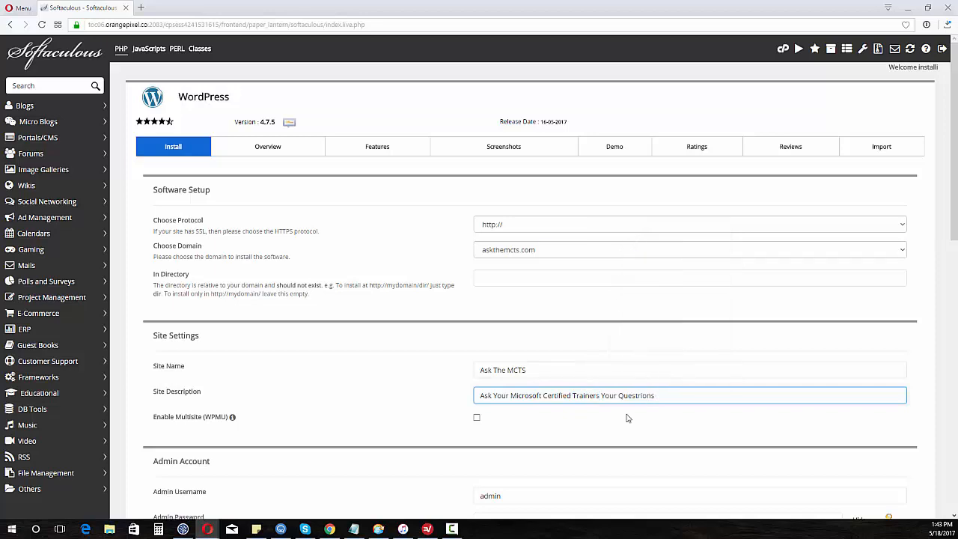
pyautogui.scroll(-3)
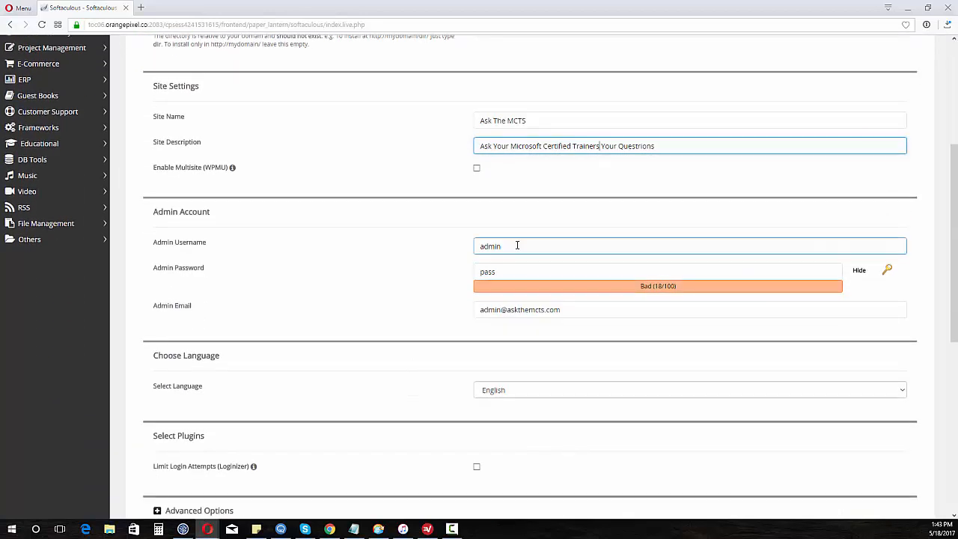
# Set the admin username to Frank and replace the default password.
pyautogui.doubleClick(490, 245)
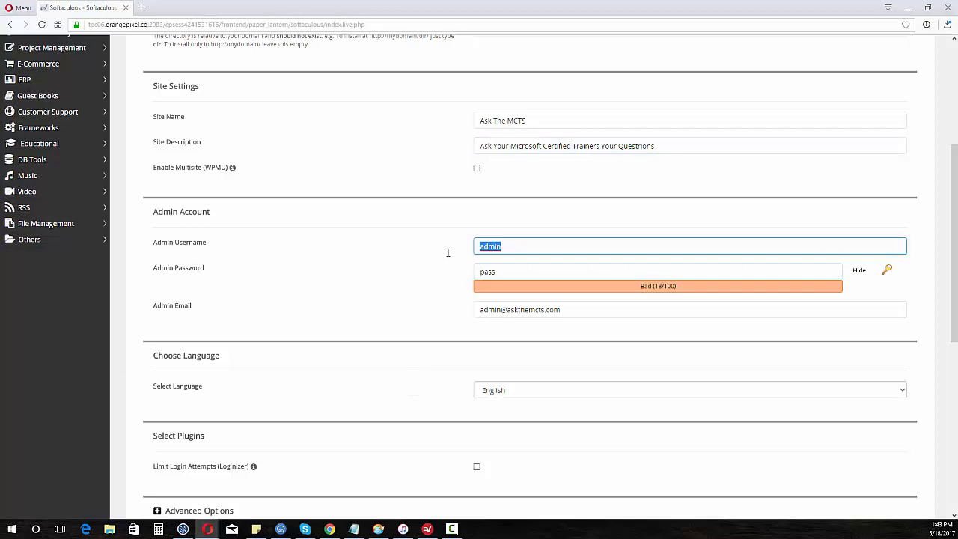
pyautogui.write('Frank')
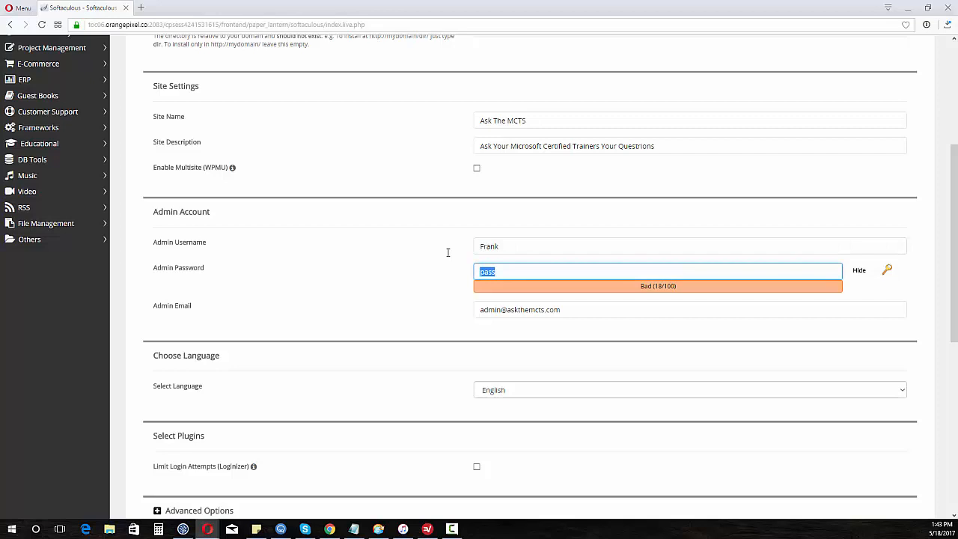
pyautogui.moveTo(640, 207)
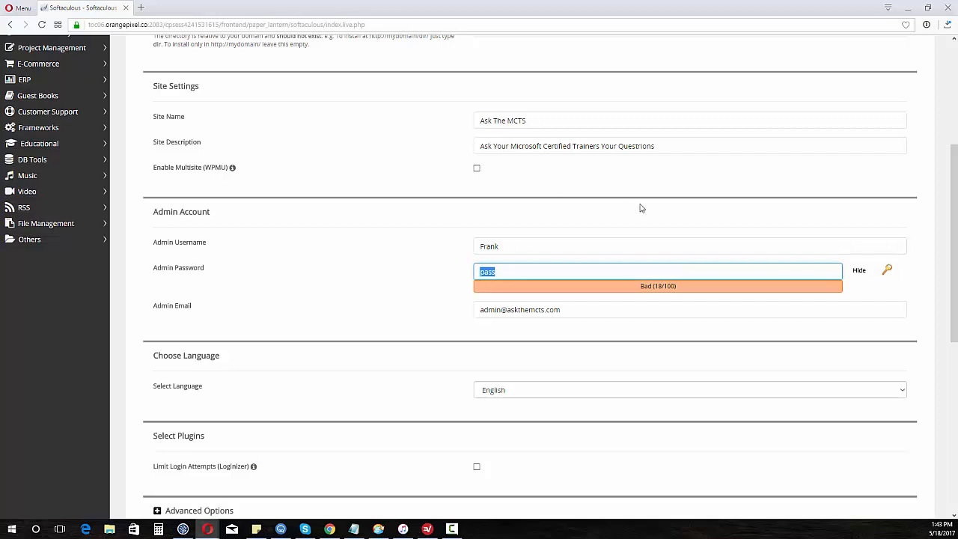
pyautogui.click(859, 270)
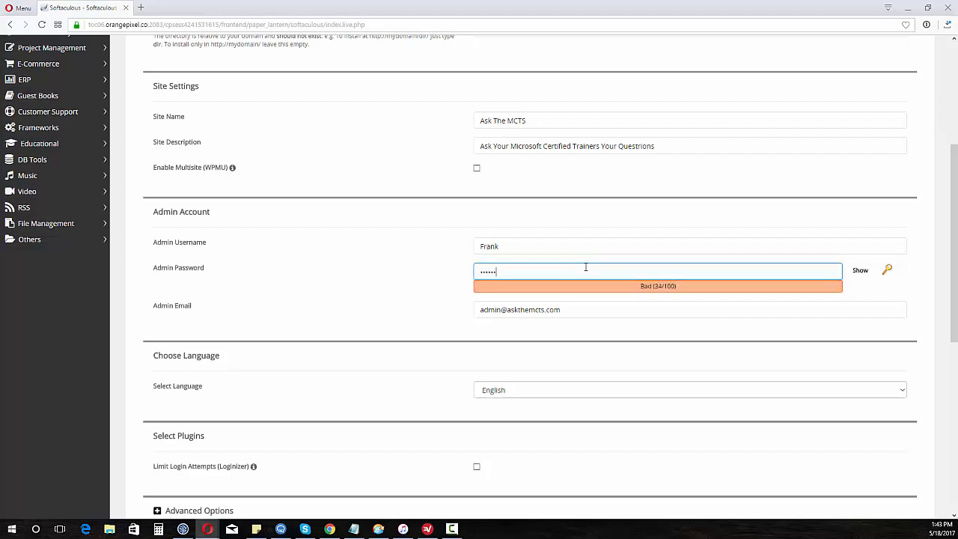
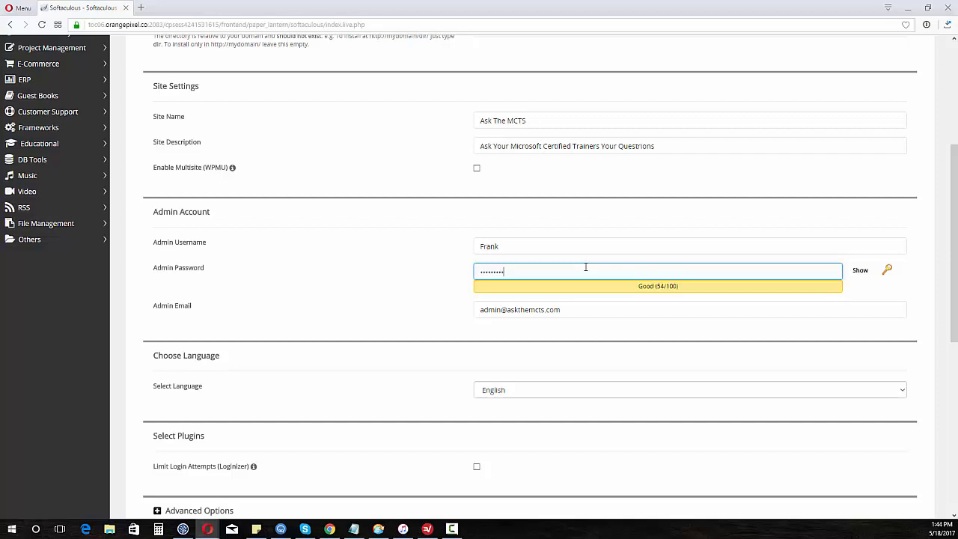
pyautogui.moveTo(513, 309)
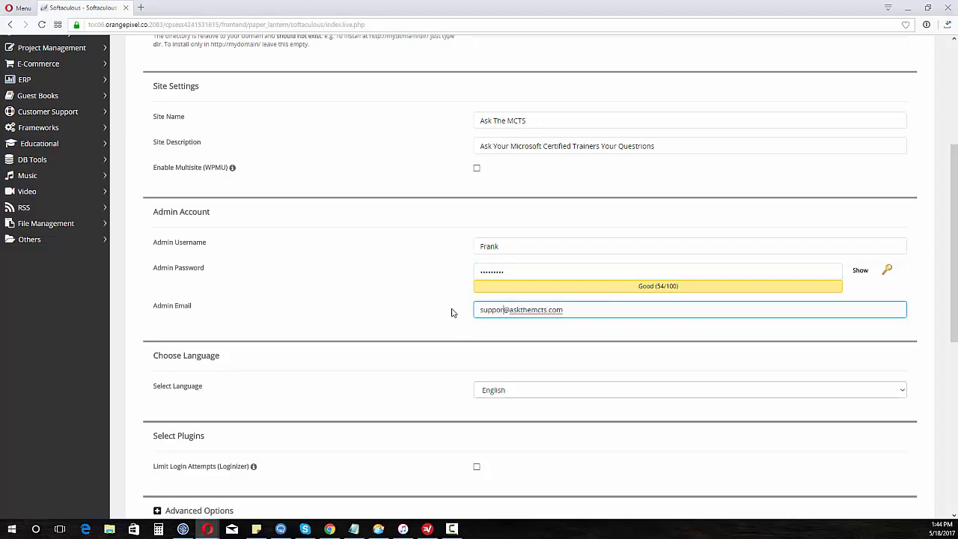
# Enable Limit Login Attempts (Loginizer) and expand the Advanced Options.
pyautogui.scroll(-3)
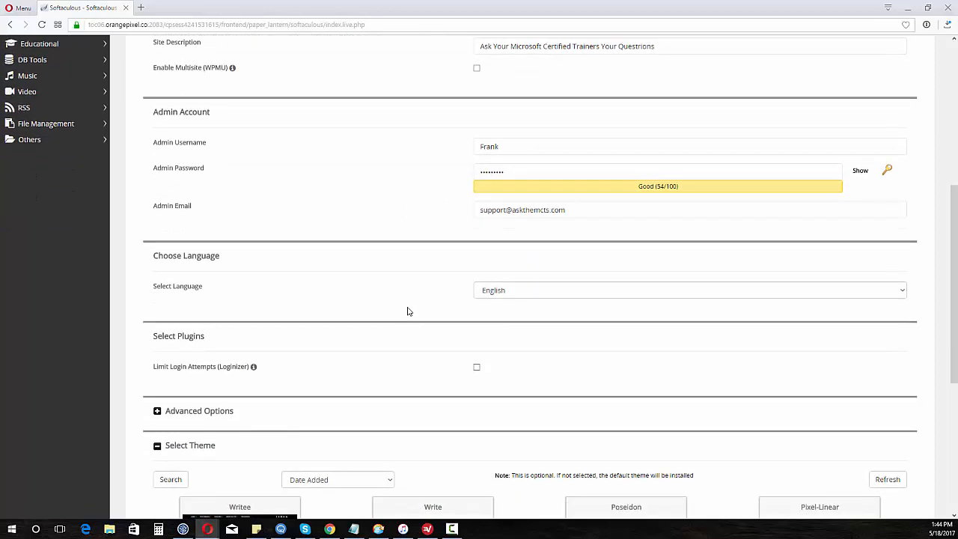
pyautogui.scroll(-3)
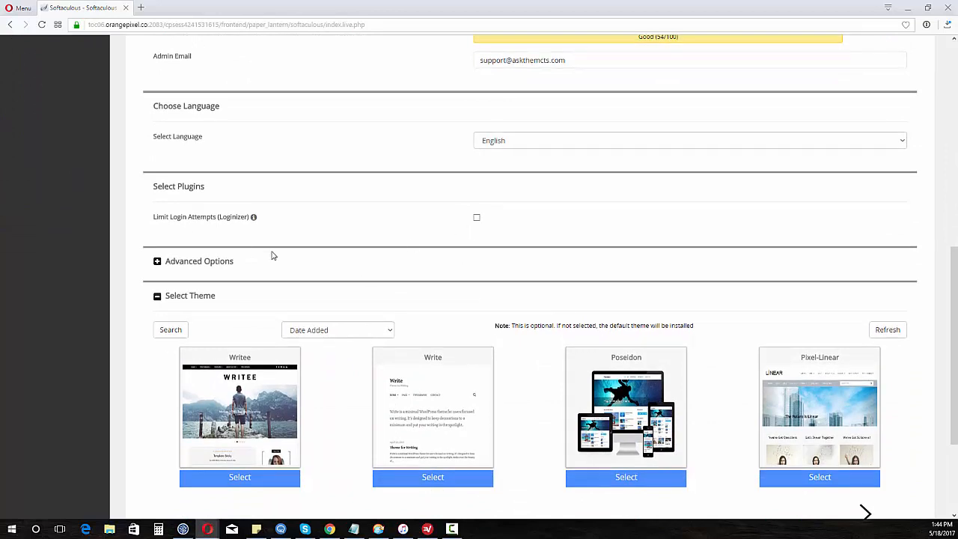
pyautogui.click(476, 217)
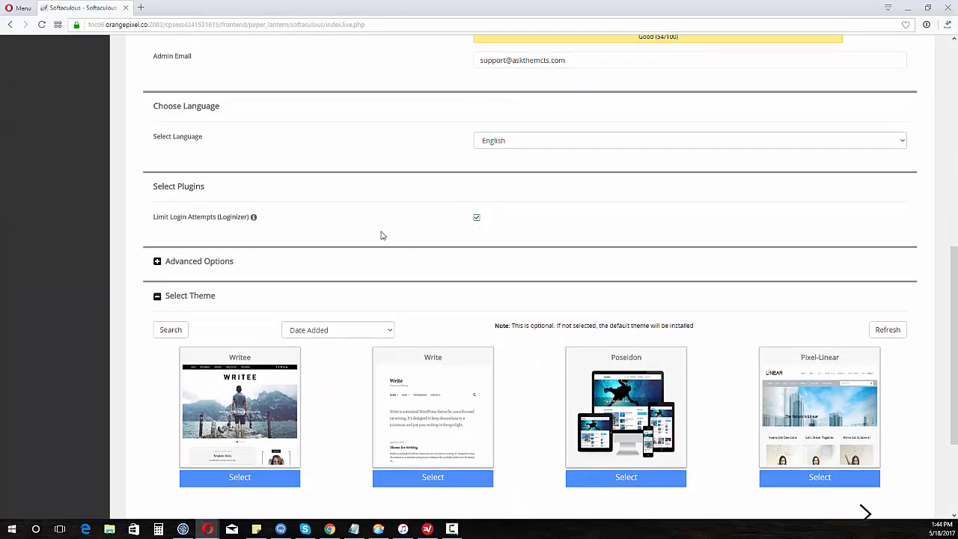
pyautogui.scroll(-3)
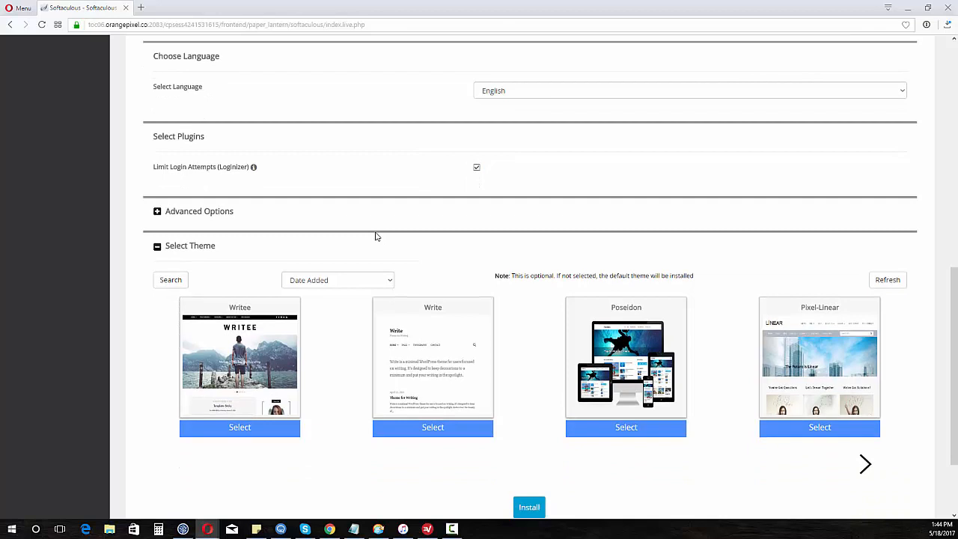
pyautogui.click(157, 211)
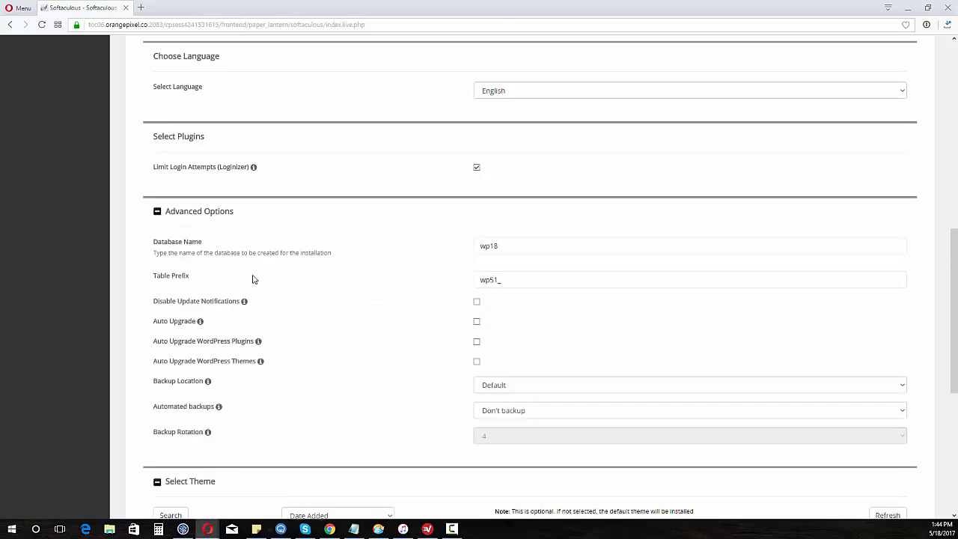
# Replace the default wp51_ table prefix with askmcts_.
pyautogui.click(688, 279)
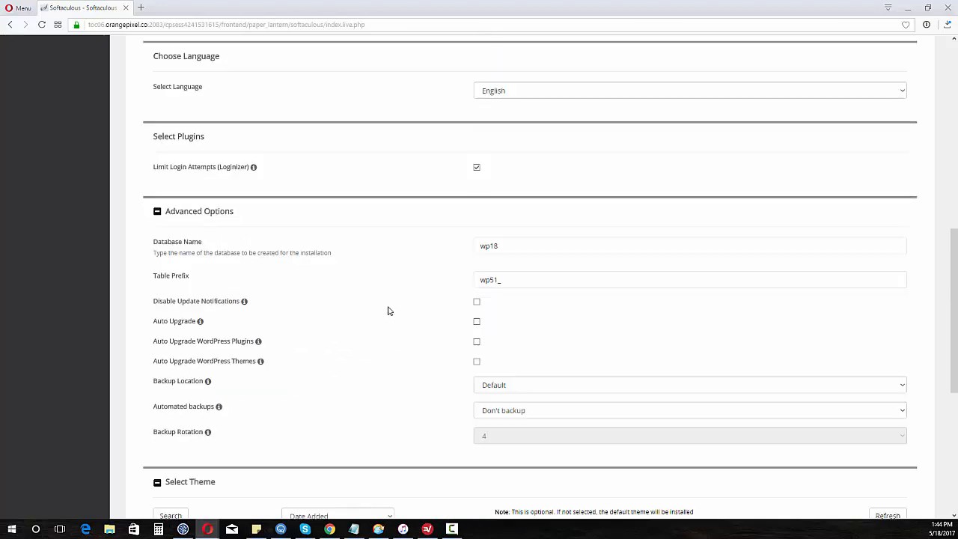
pyautogui.scroll(-3)
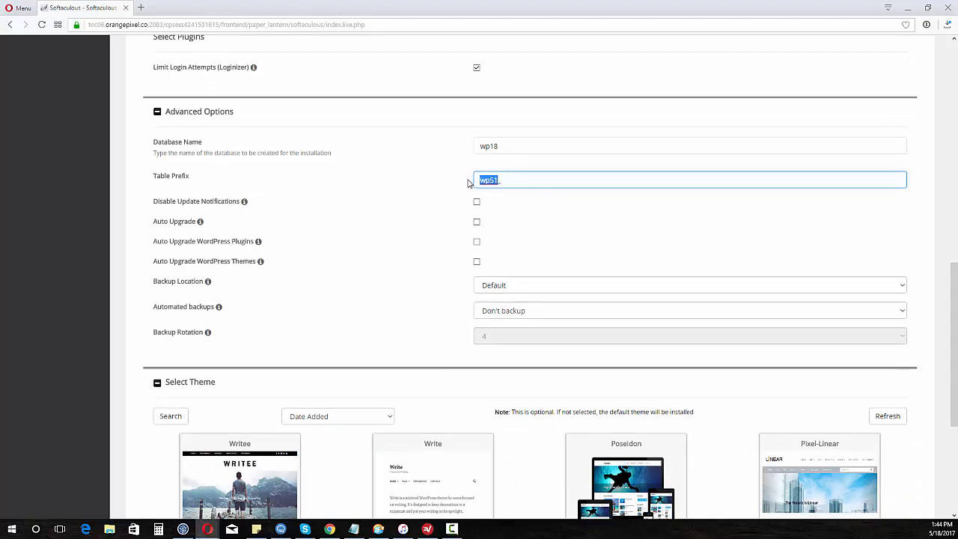
pyautogui.write('ask_')
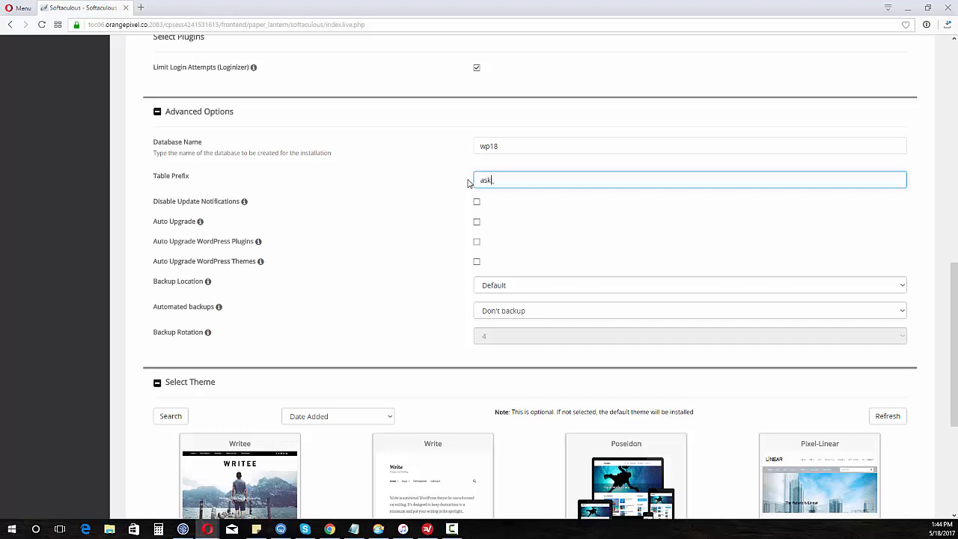
pyautogui.write('mcts')
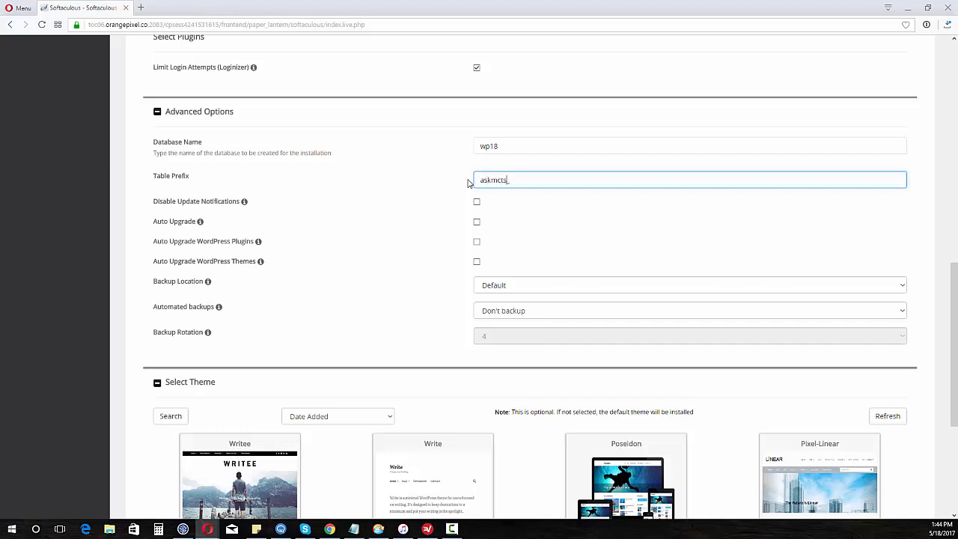
pyautogui.write('_')
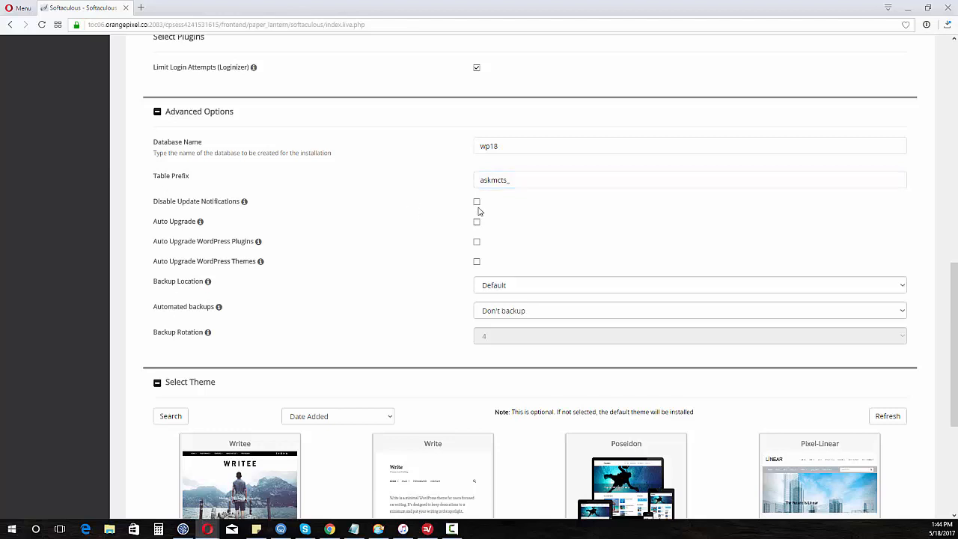
pyautogui.click(477, 201)
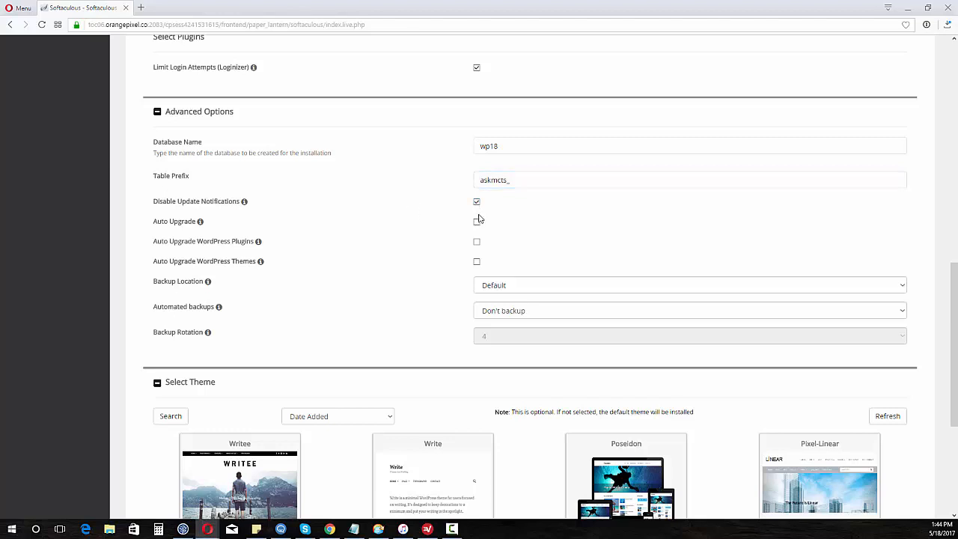
pyautogui.click(477, 222)
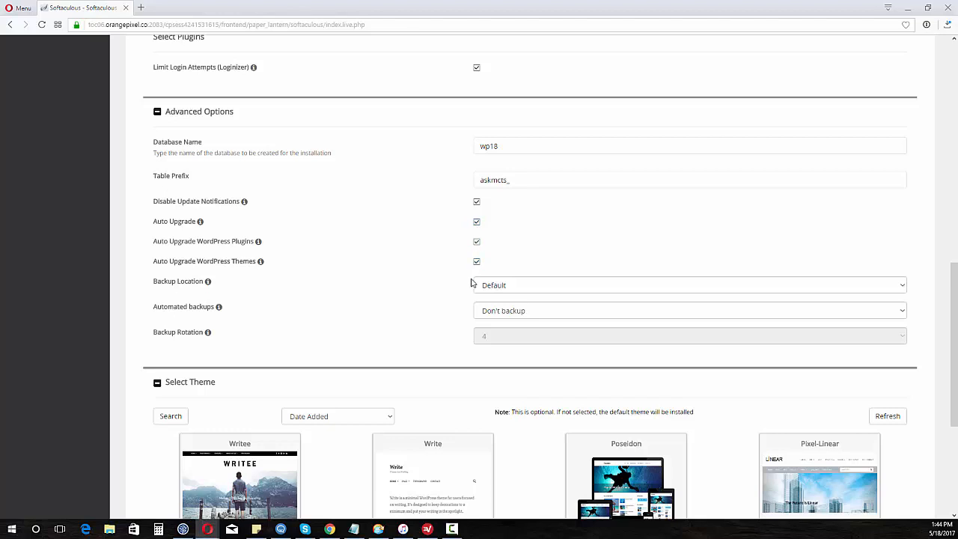
pyautogui.moveTo(485, 299)
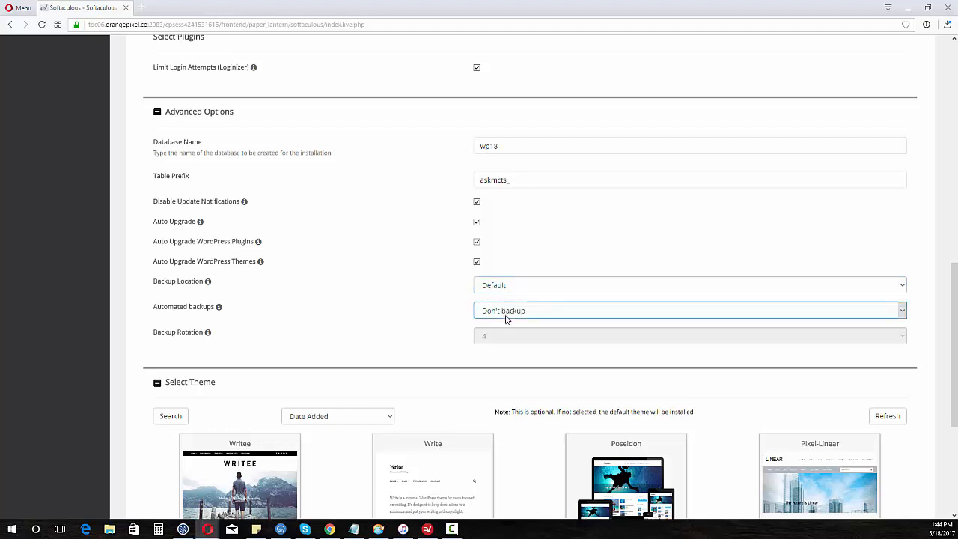
pyautogui.click(688, 310)
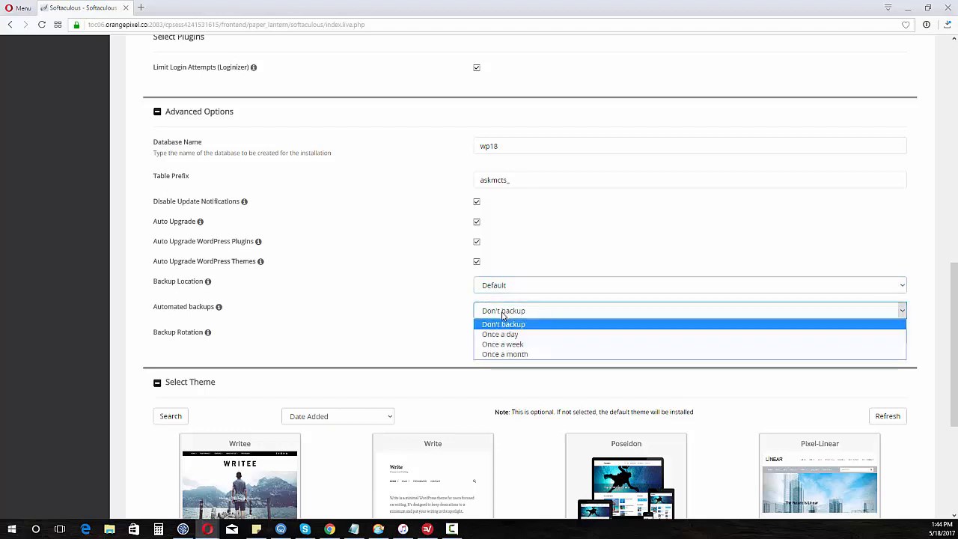
pyautogui.click(502, 323)
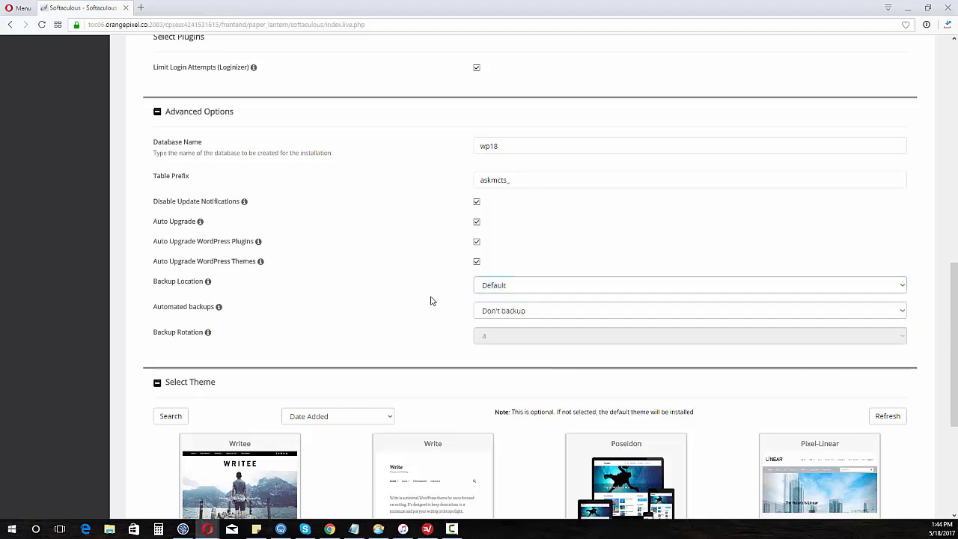
pyautogui.click(688, 310)
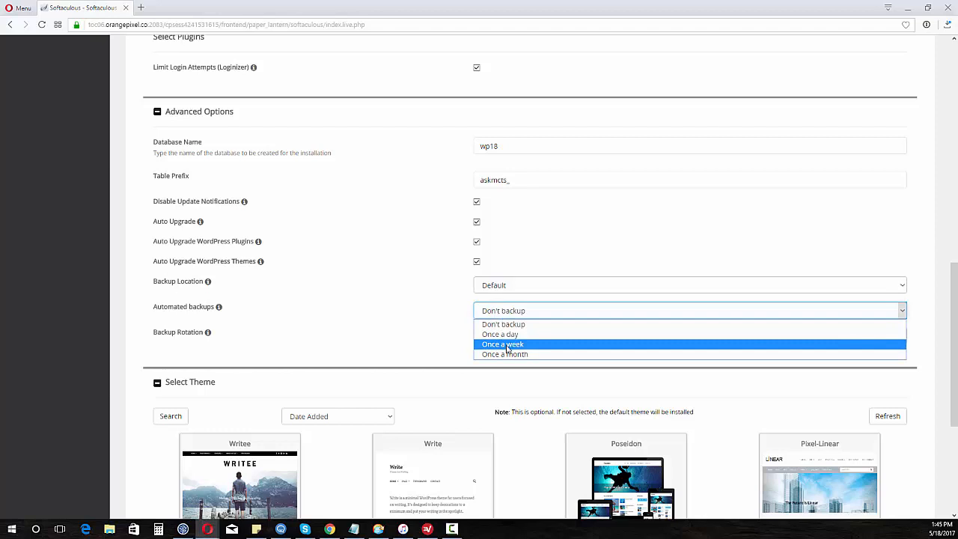
pyautogui.click(503, 344)
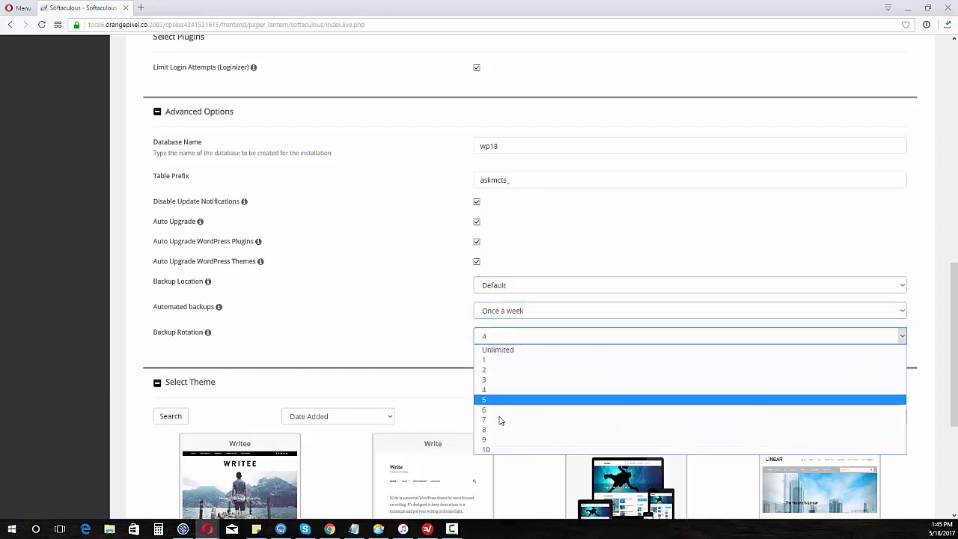
pyautogui.moveTo(484, 380)
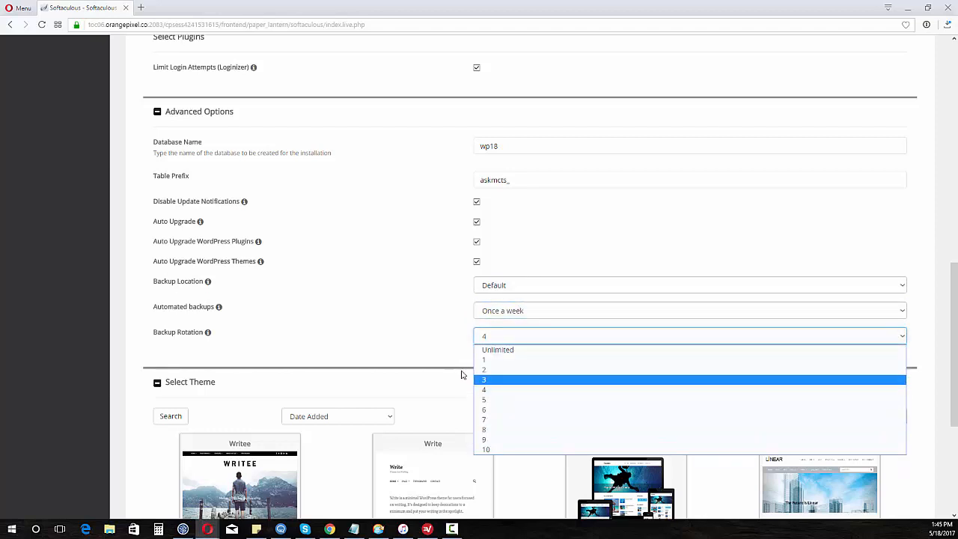
pyautogui.moveTo(498, 349)
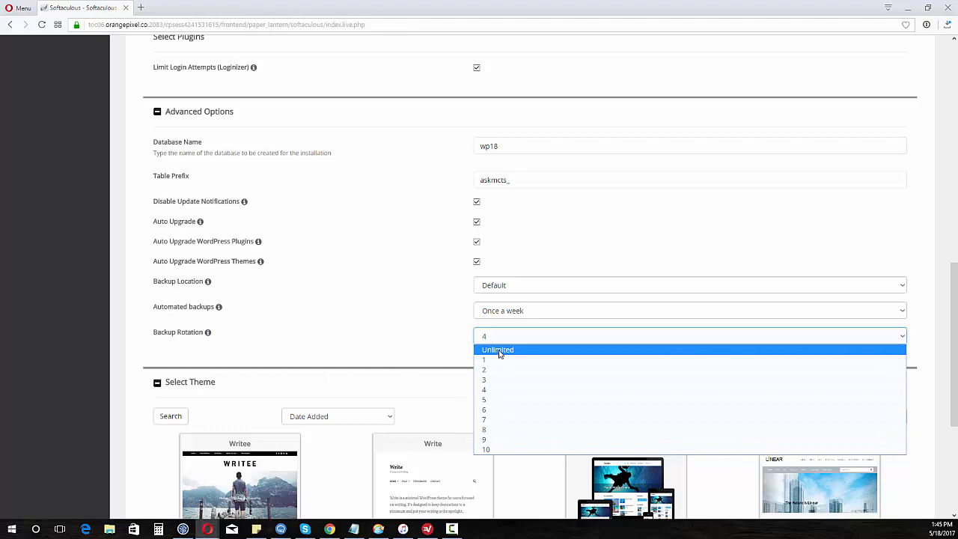
pyautogui.moveTo(499, 379)
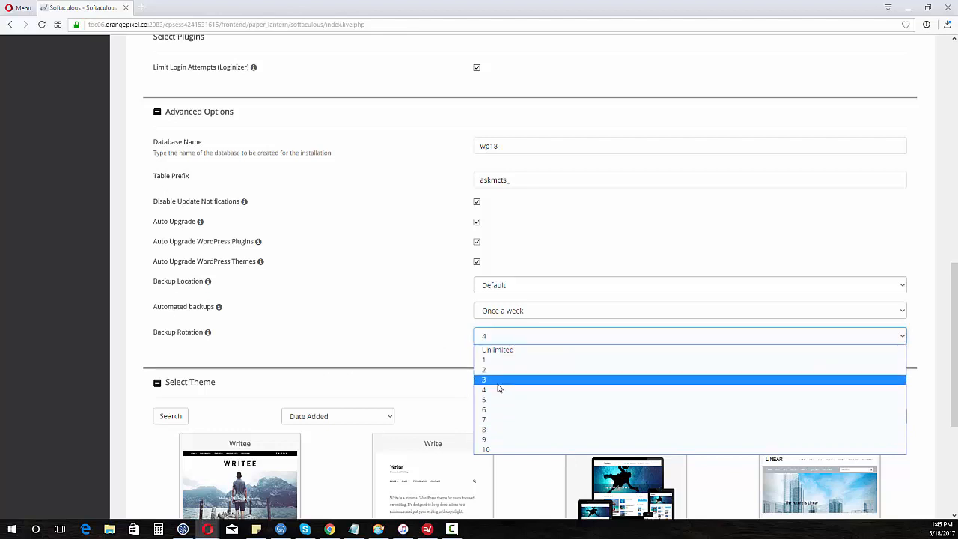
pyautogui.moveTo(428, 346)
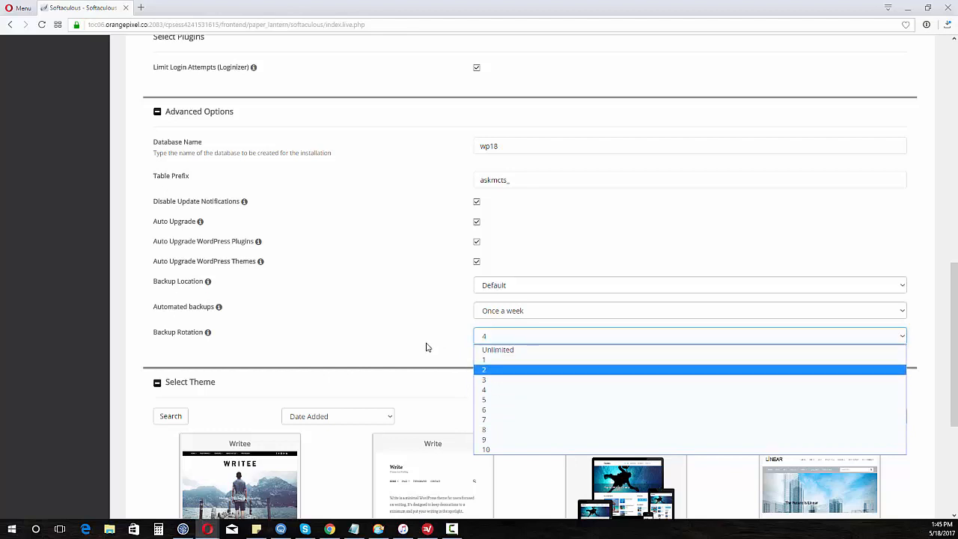
pyautogui.click(688, 311)
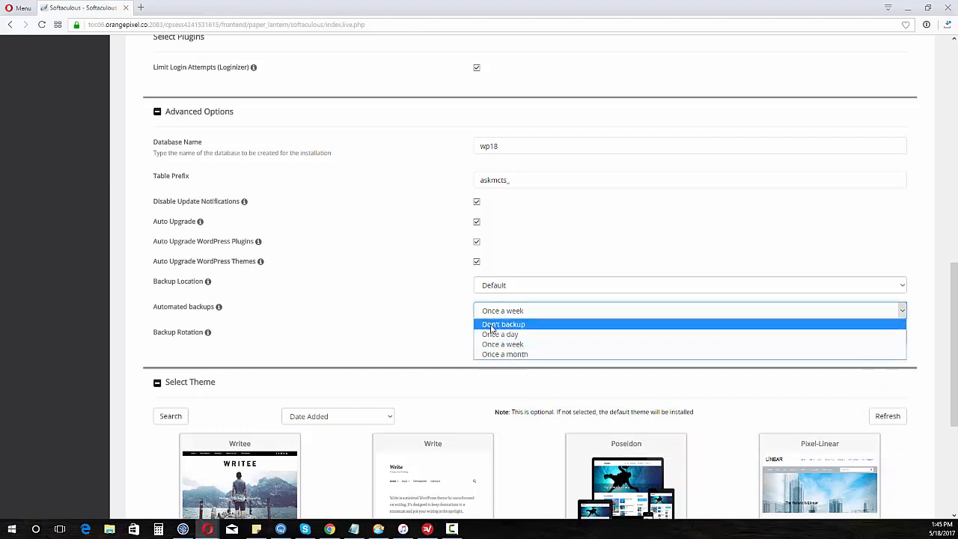
pyautogui.click(503, 323)
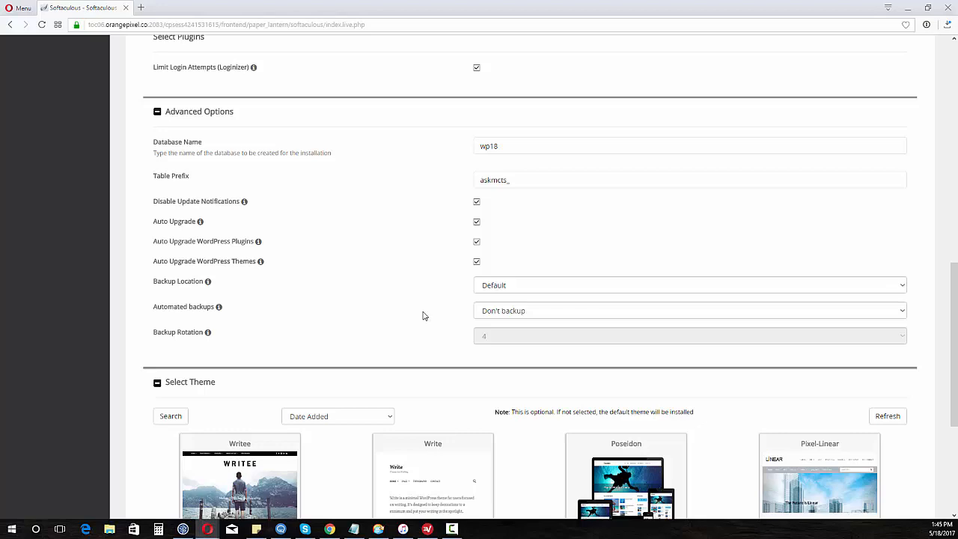
# Page to the next themes (Sensible WP, WEN Business) and select the email-details field.
pyautogui.scroll(-3)
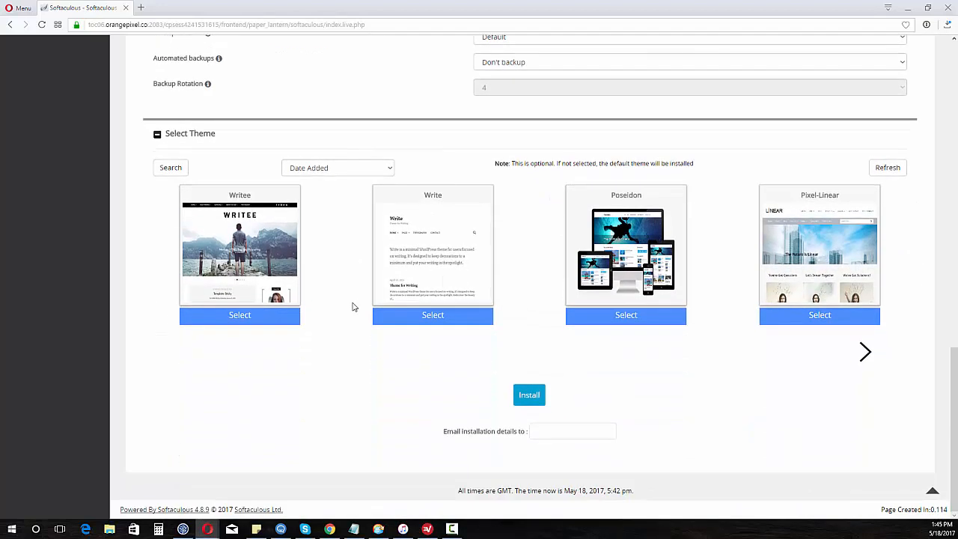
pyautogui.moveTo(875, 358)
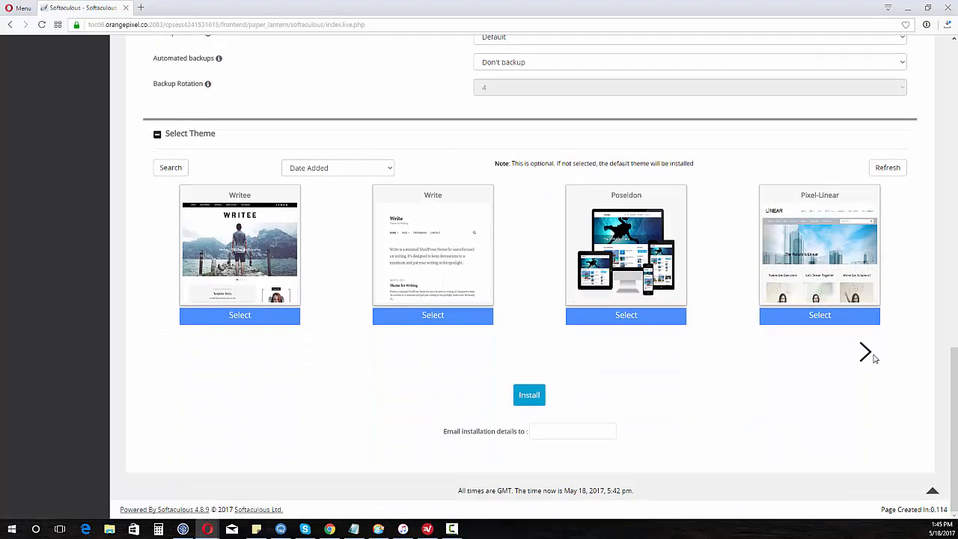
pyautogui.click(865, 351)
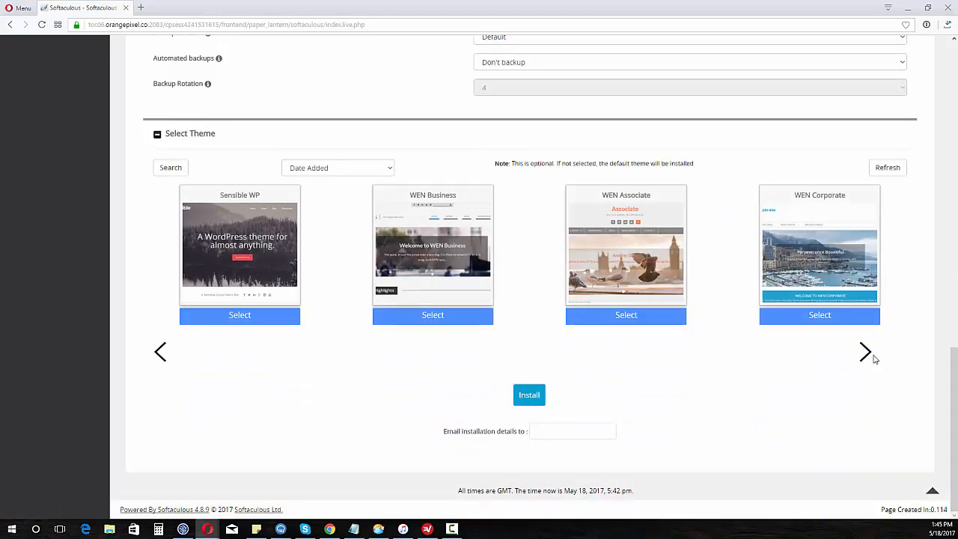
pyautogui.moveTo(526, 364)
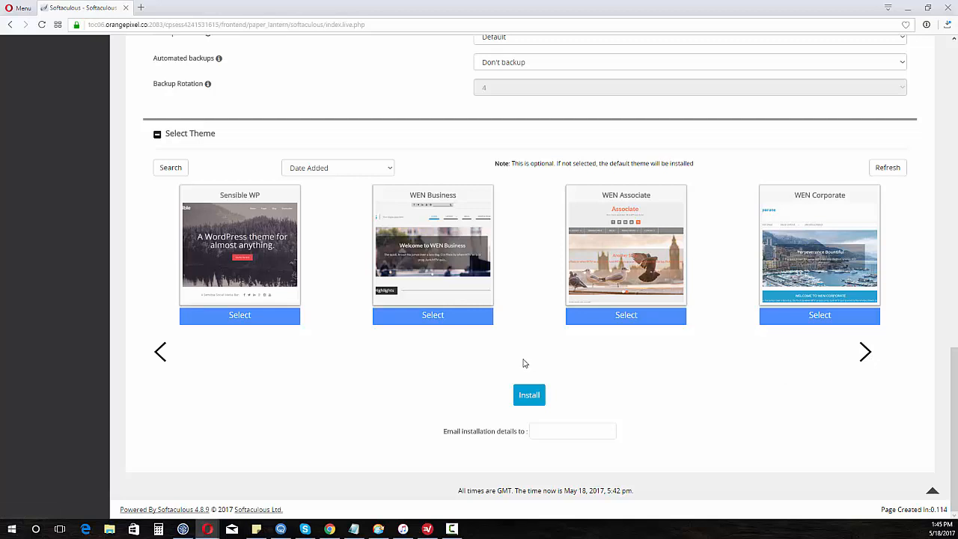
pyautogui.click(573, 430)
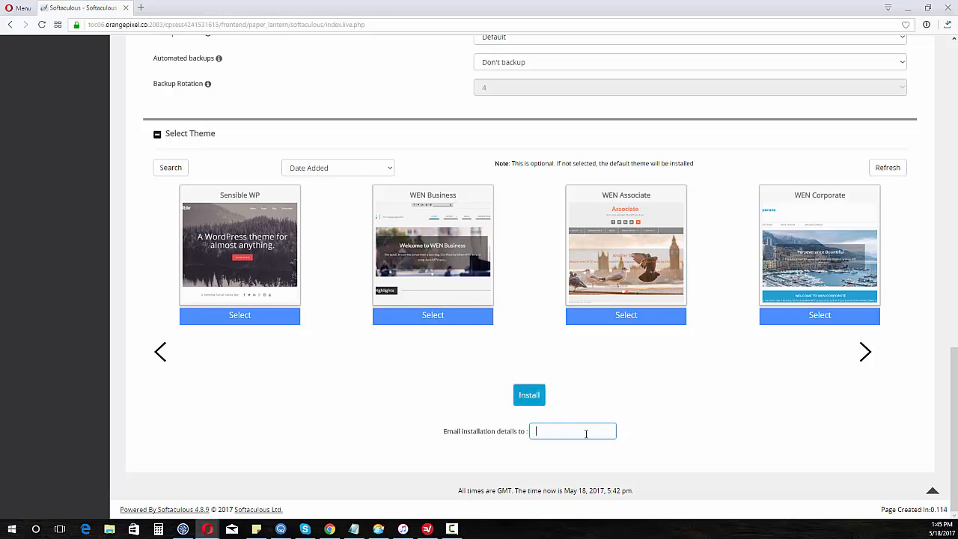
pyautogui.moveTo(566, 422)
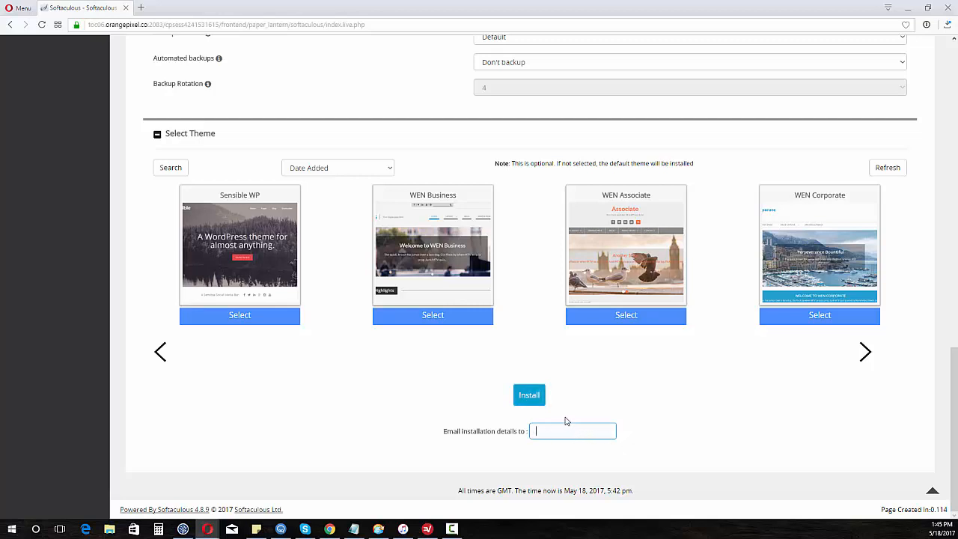
pyautogui.moveTo(529, 395)
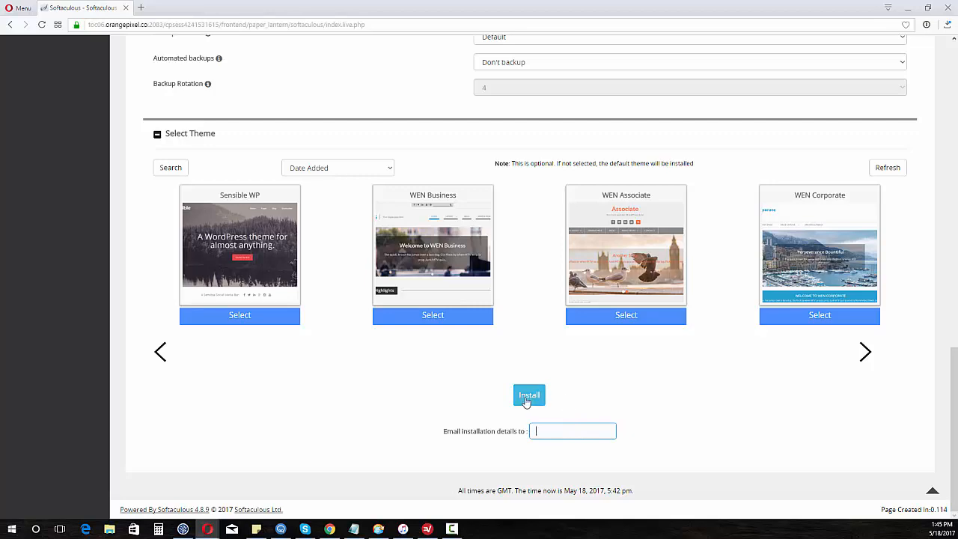
# Run the install and wait for the Congratulations confirmation page.
pyautogui.click(528, 395)
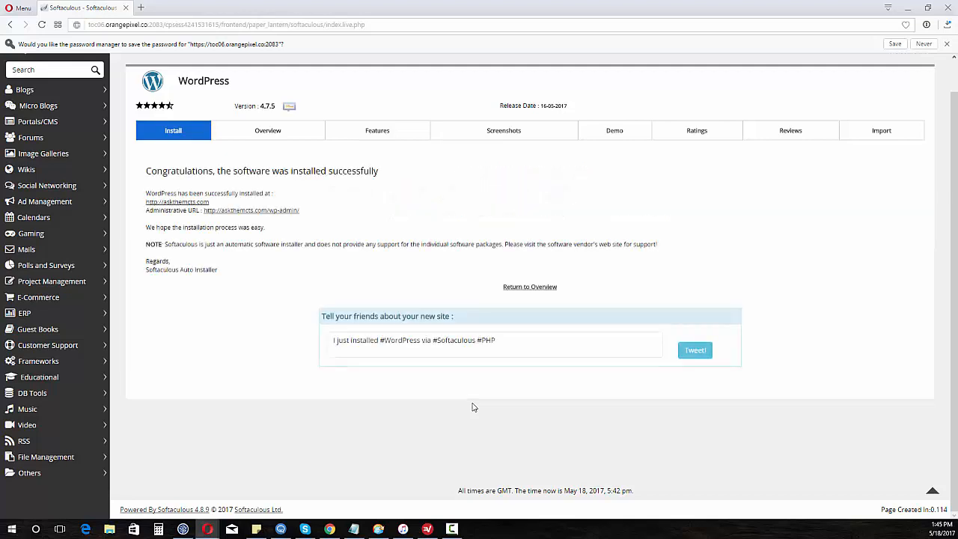
pyautogui.moveTo(401, 206)
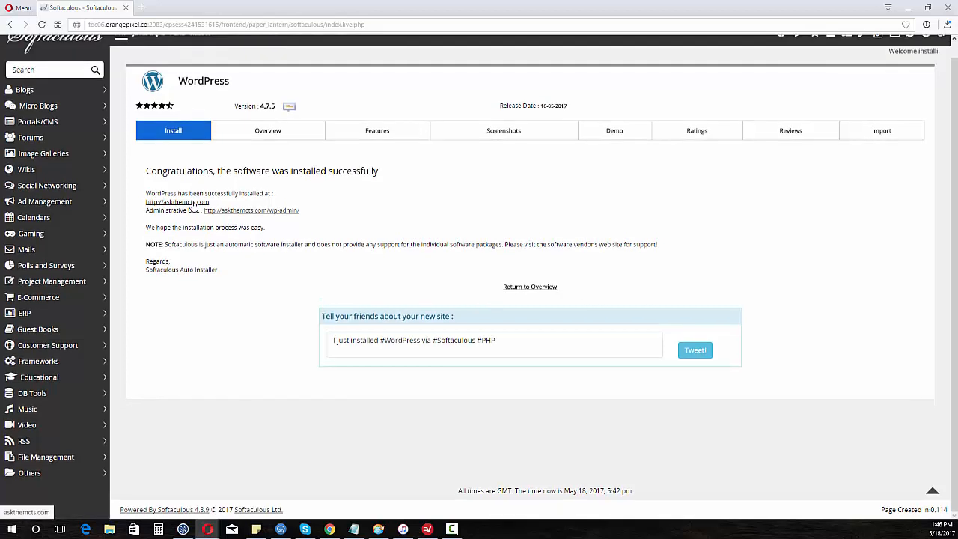
# Open the askthemcts.com homepage in a new tab, then return to the Softaculous tab.
pyautogui.click(177, 202)
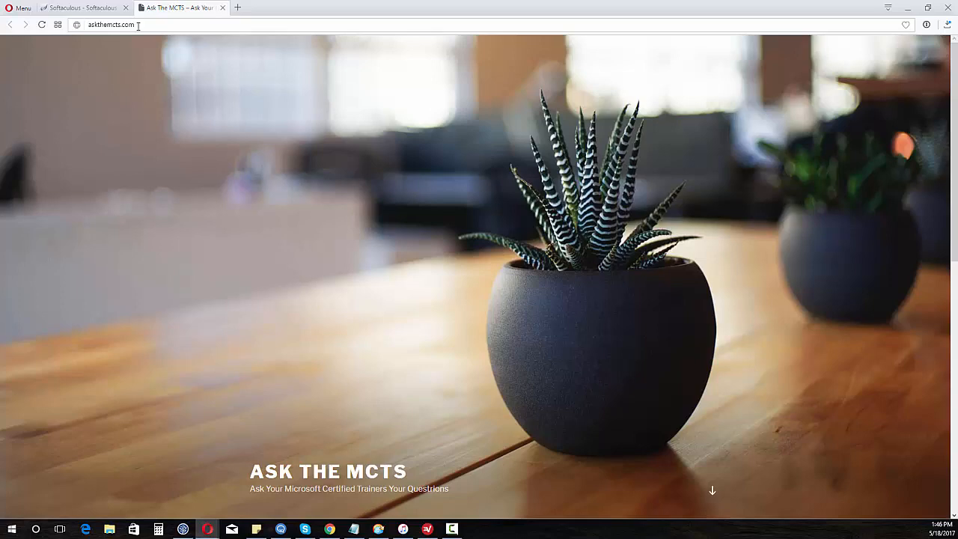
pyautogui.click(82, 7)
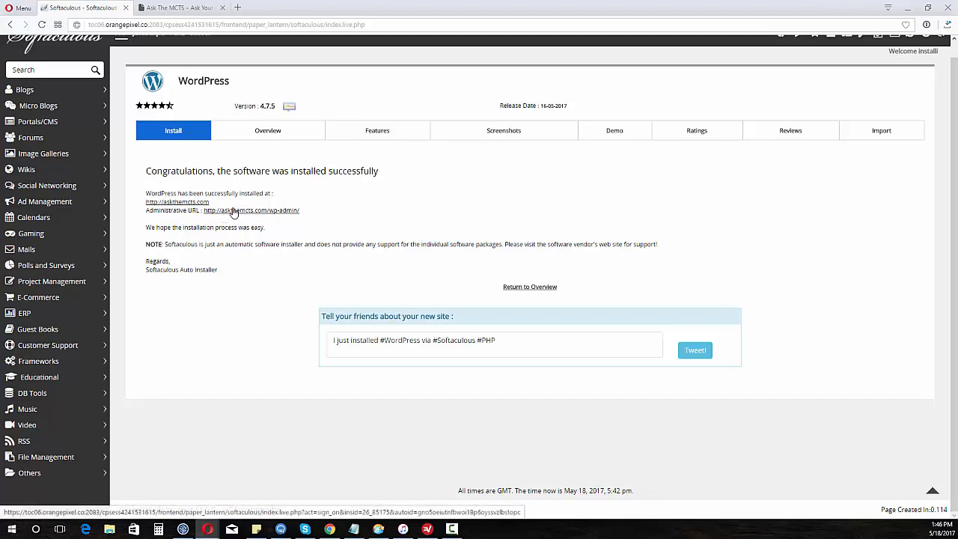
# Follow the wp-admin Administrative URL link to the Ask The MCTS dashboard.
pyautogui.click(251, 210)
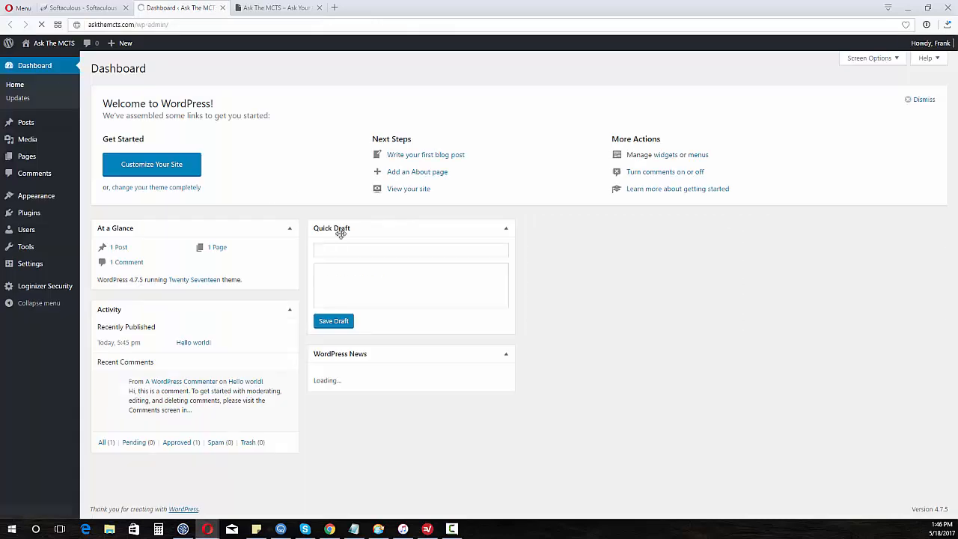